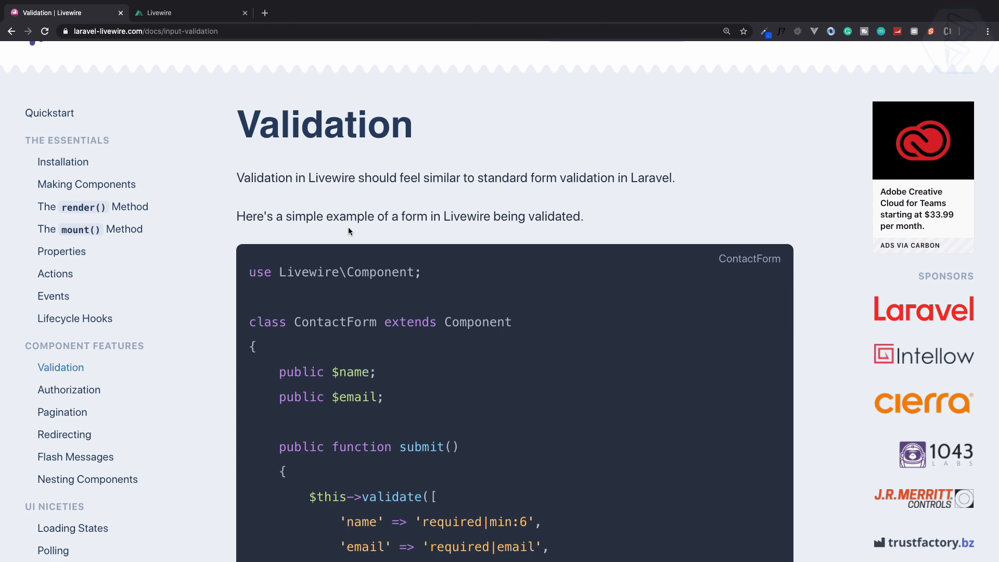
- Check the running comments app, then review the validate example in the Livewire docs
left_click(190, 13)
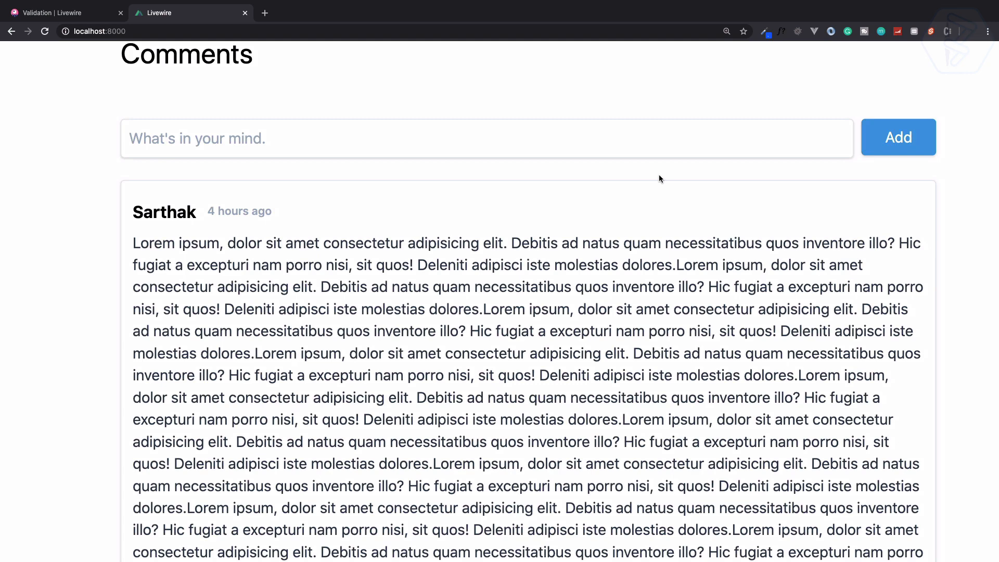
left_click(60, 13)
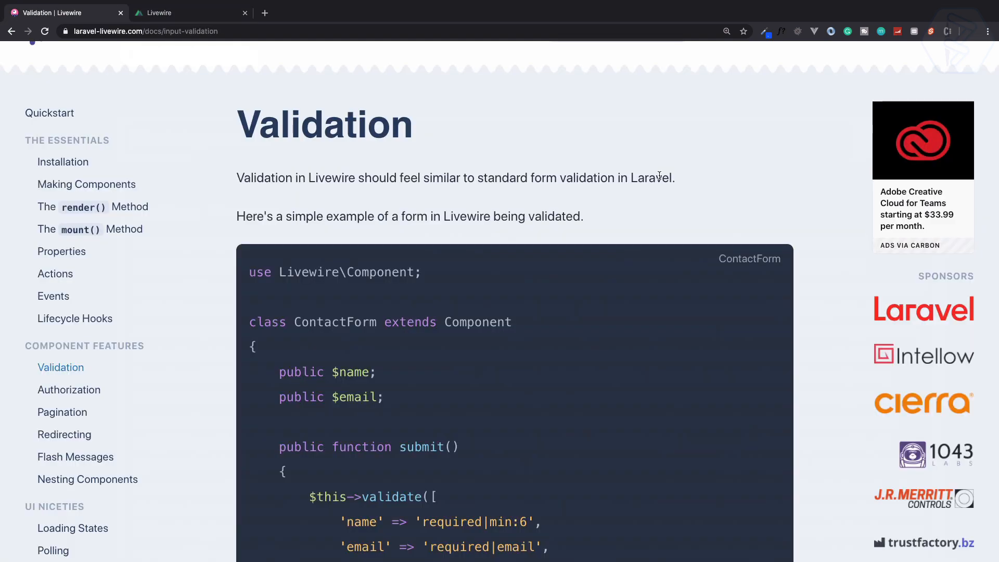
scroll("down", 3)
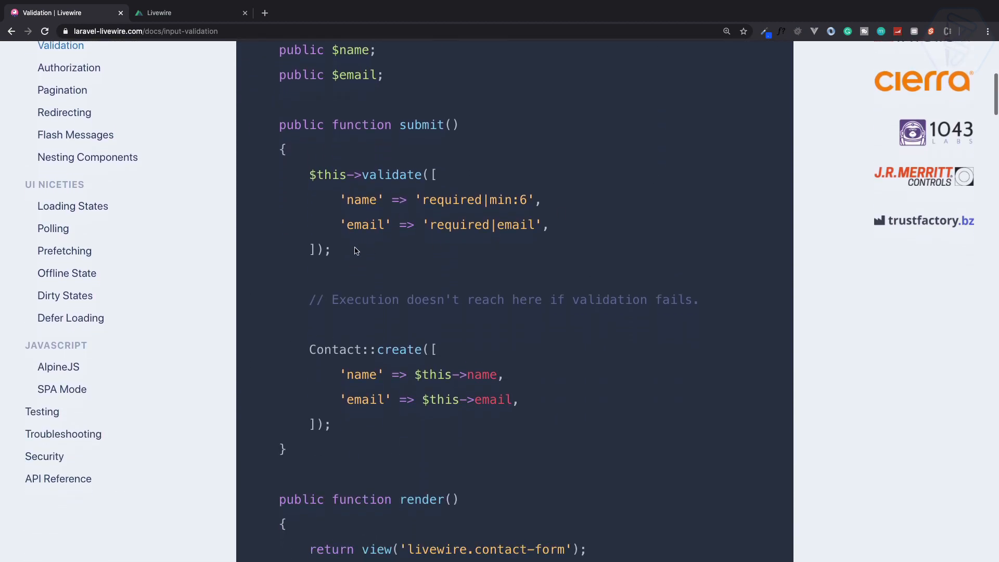
left_click_drag(309, 175, 330, 250)
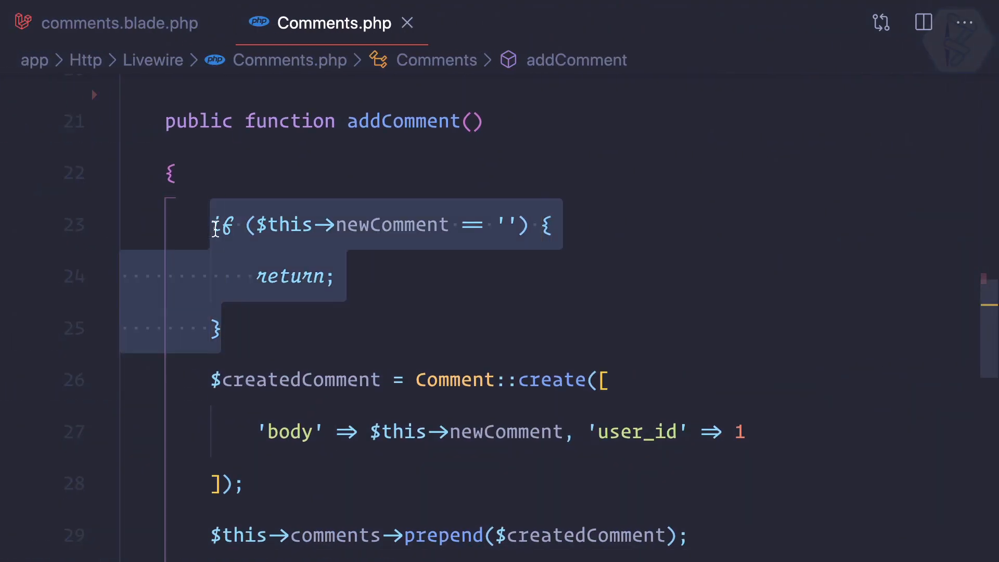
- Write $this->validate(['newComment' => 'require']) in addComment using the copied property name
type("$this->va")
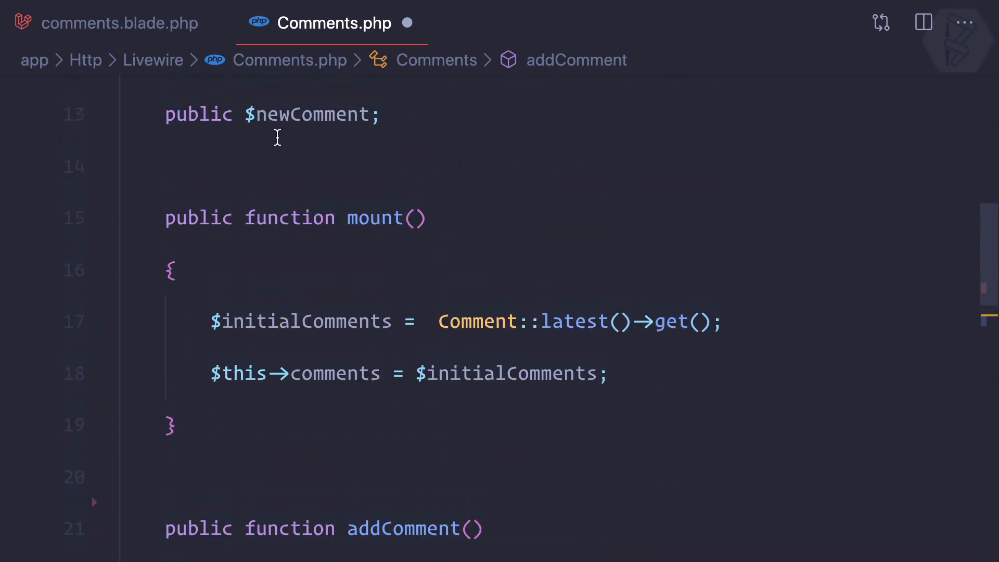
double_click(311, 115)
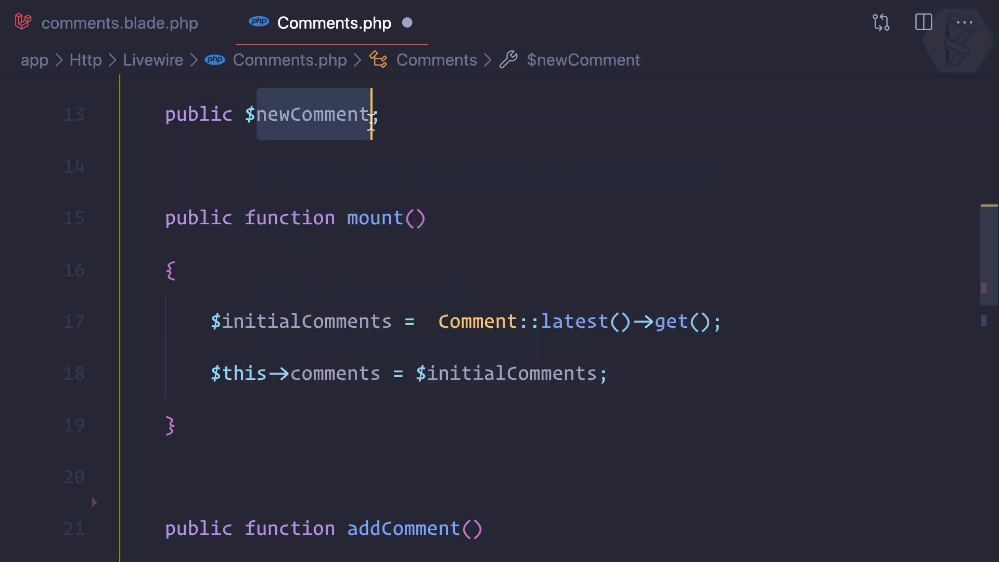
scroll("down", 3)
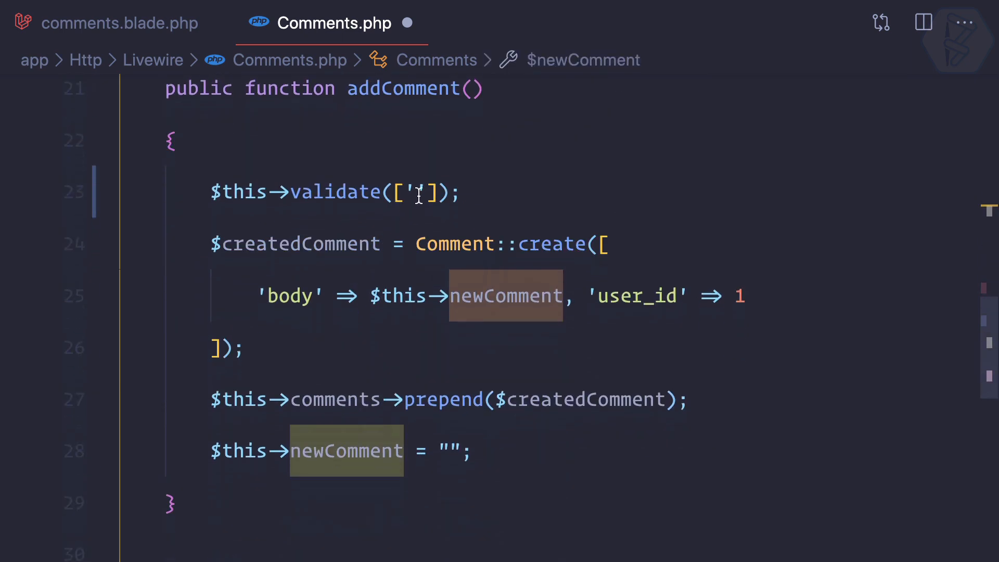
type("newComment' =>")
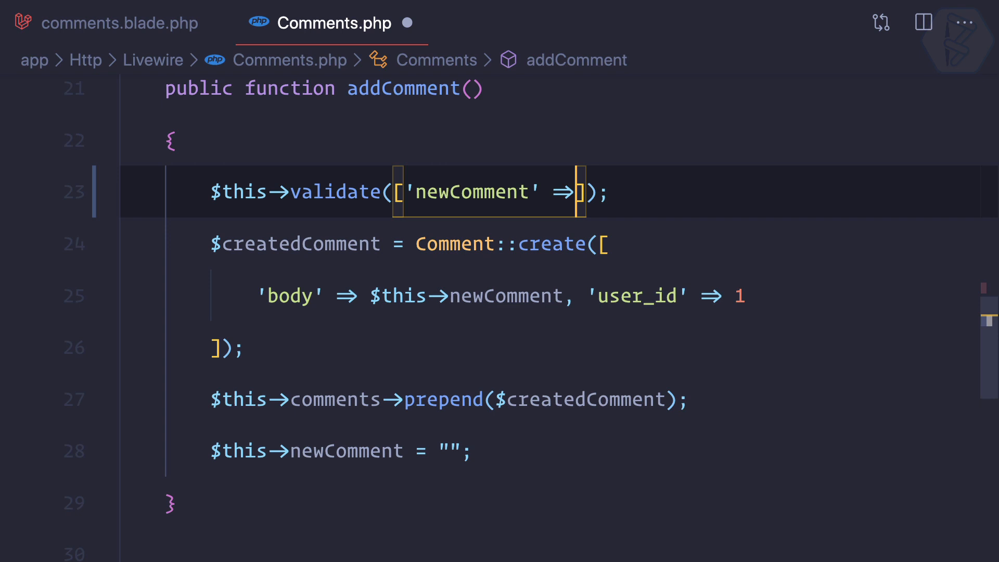
type("'require'")
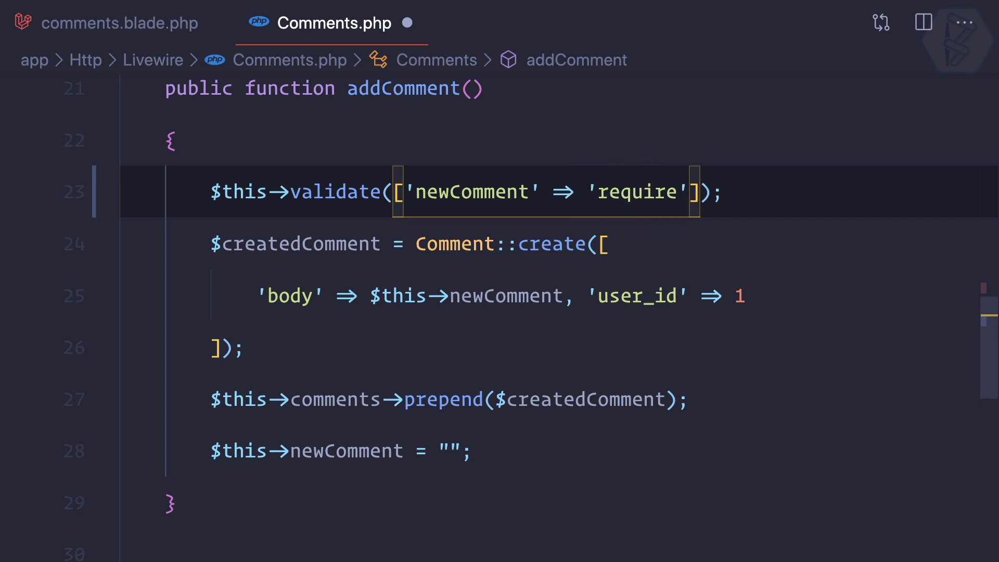
left_click(119, 23)
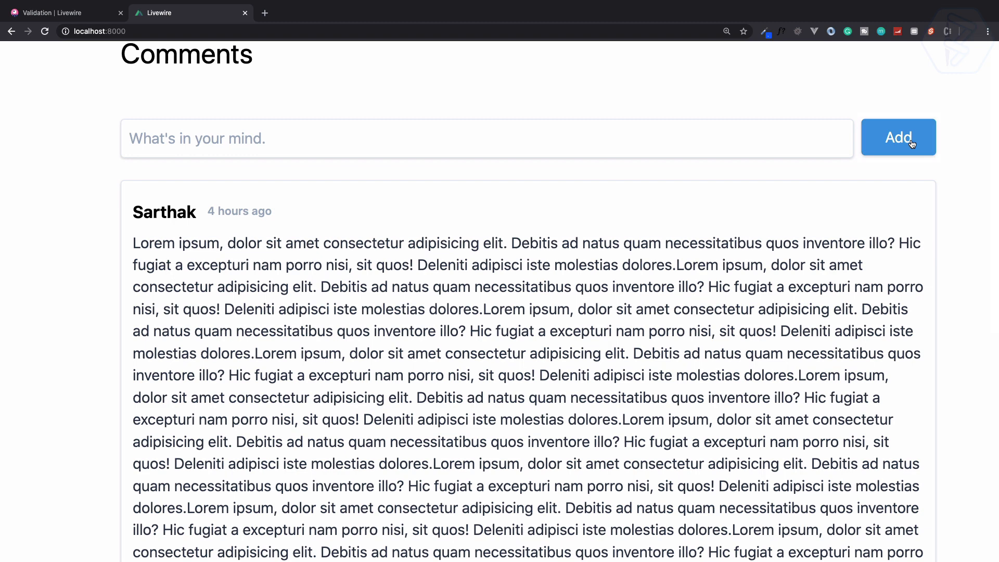
- Submit an empty comment with DevTools open and view the comments request's headers
key("F12")
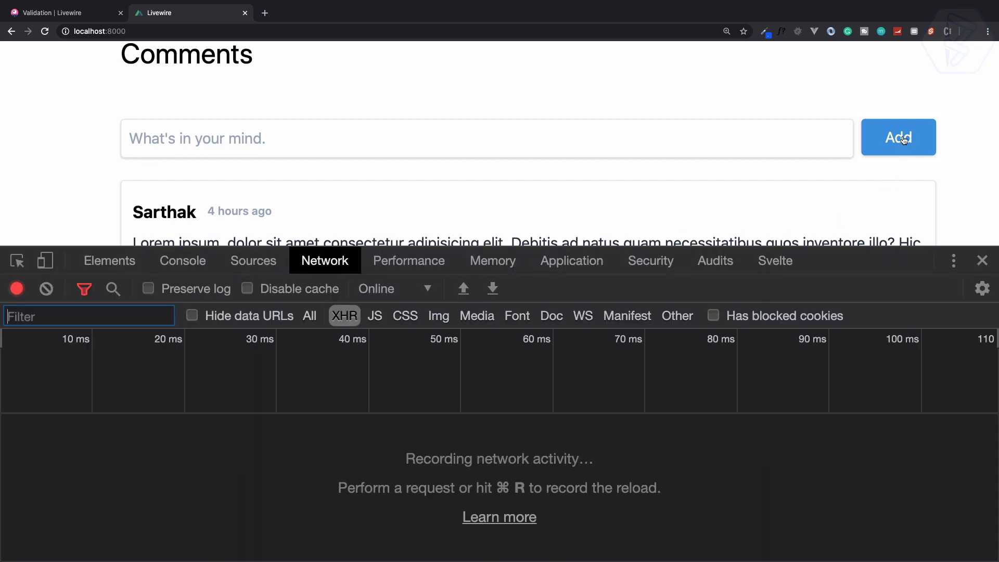
left_click(898, 138)
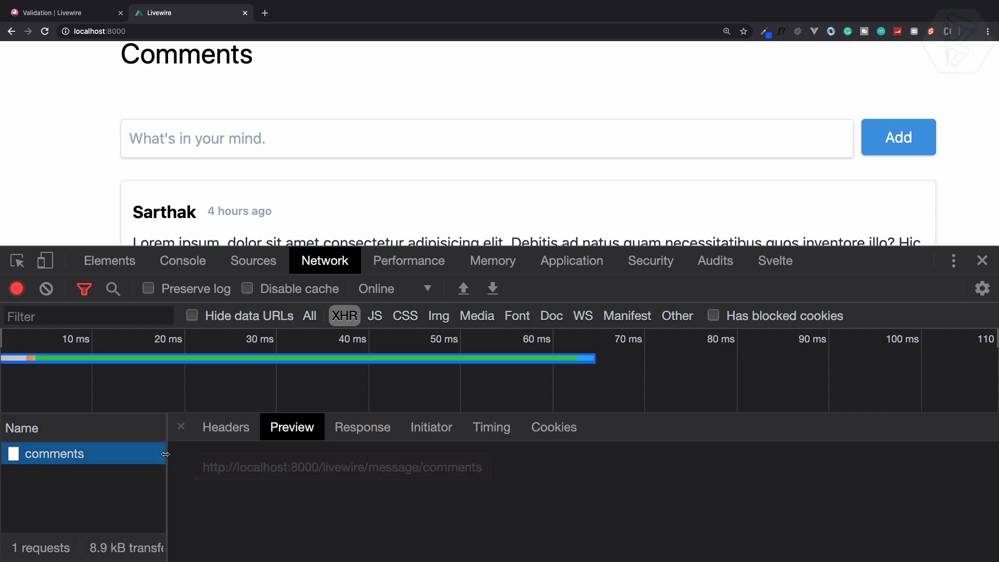
left_click(226, 427)
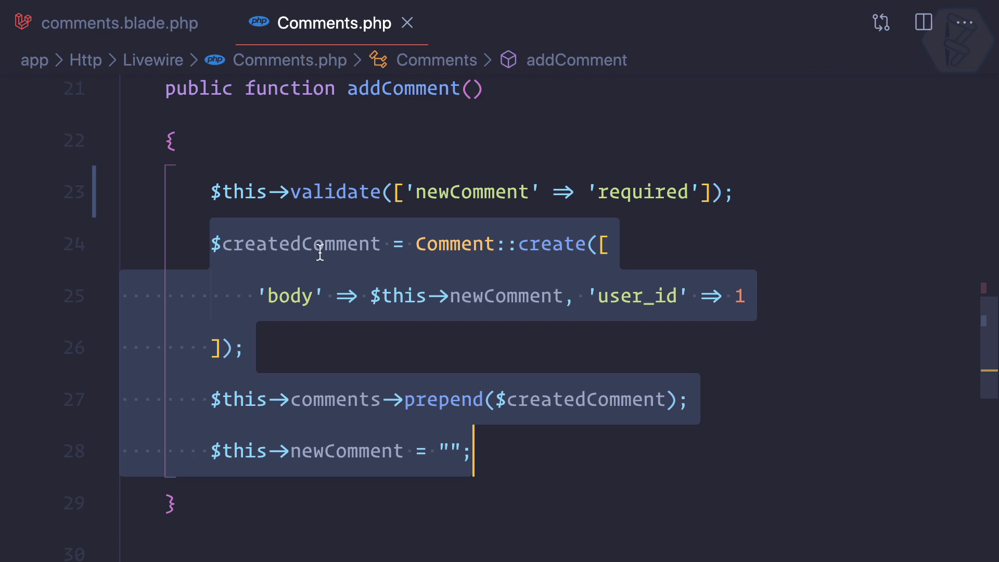
mouse_move(499, 451)
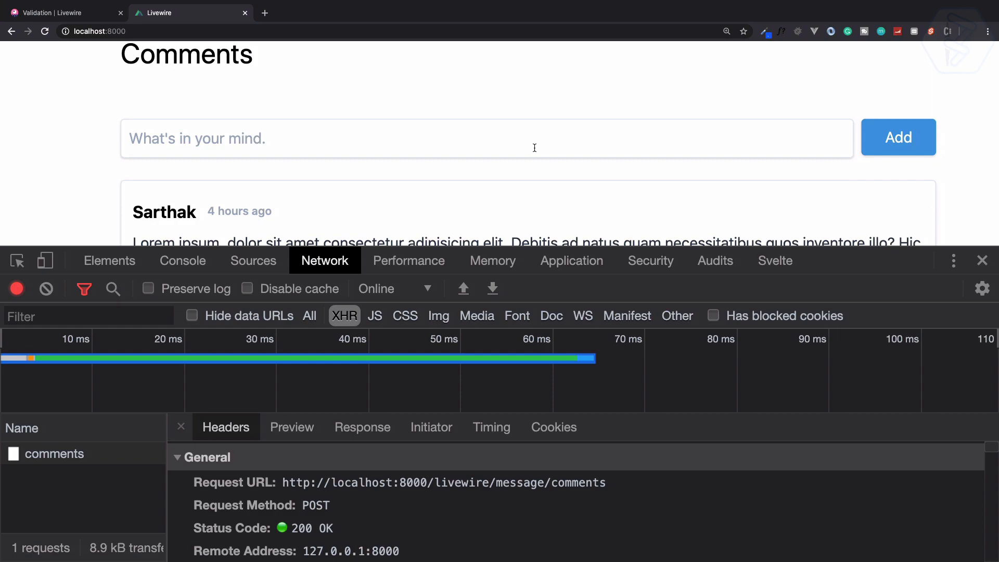
left_click(61, 12)
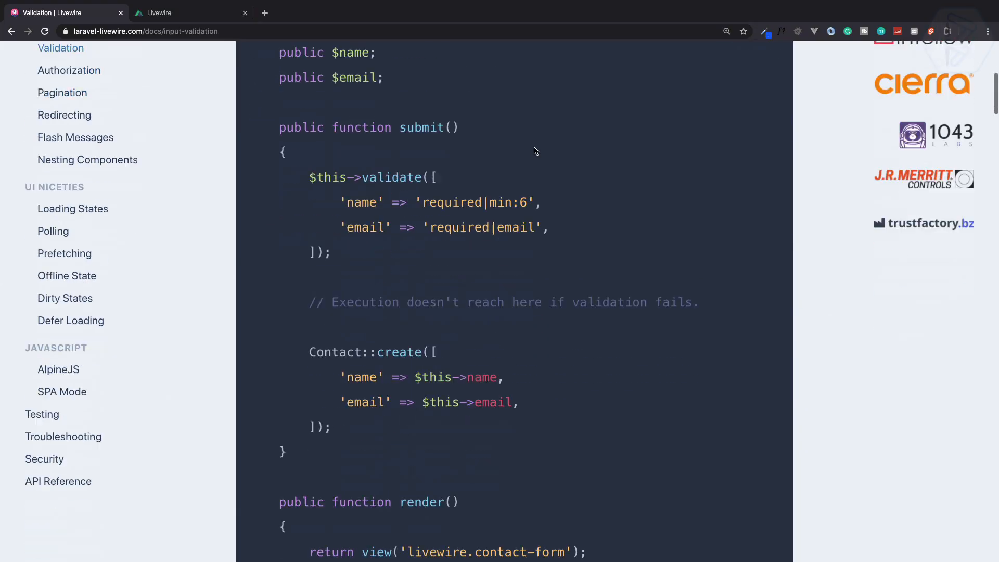
scroll("down", 3)
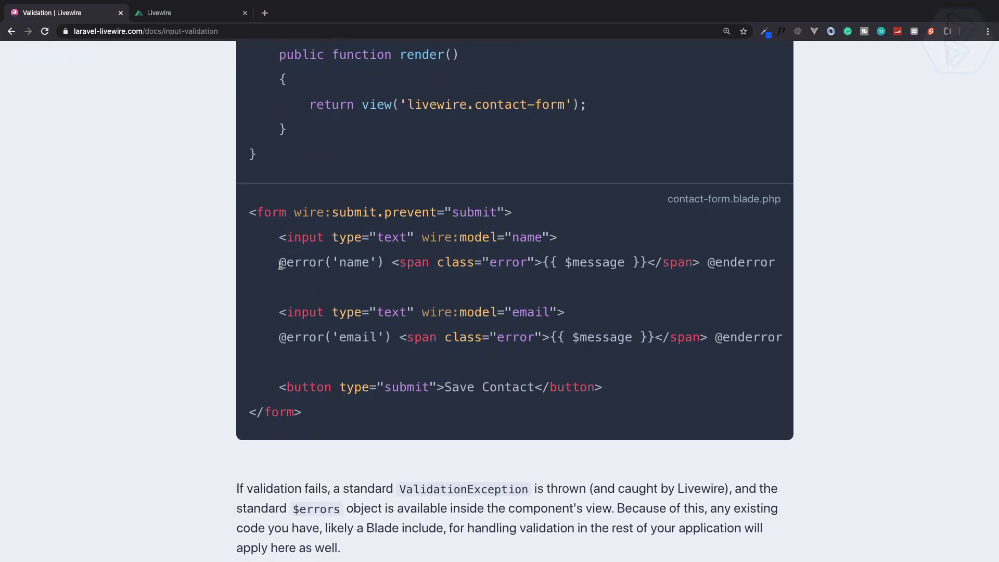
double_click(300, 262)
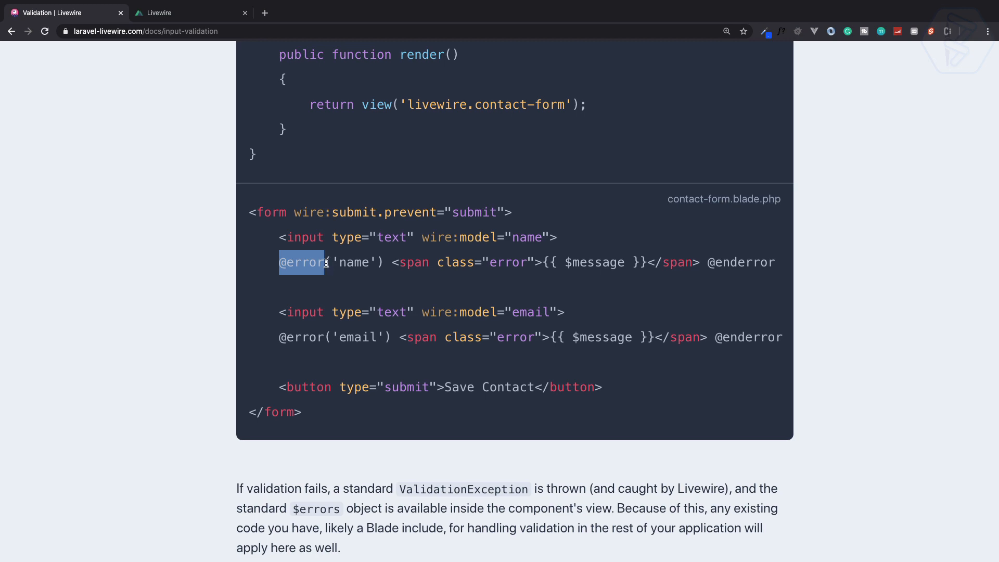
left_click_drag(325, 262, 771, 263)
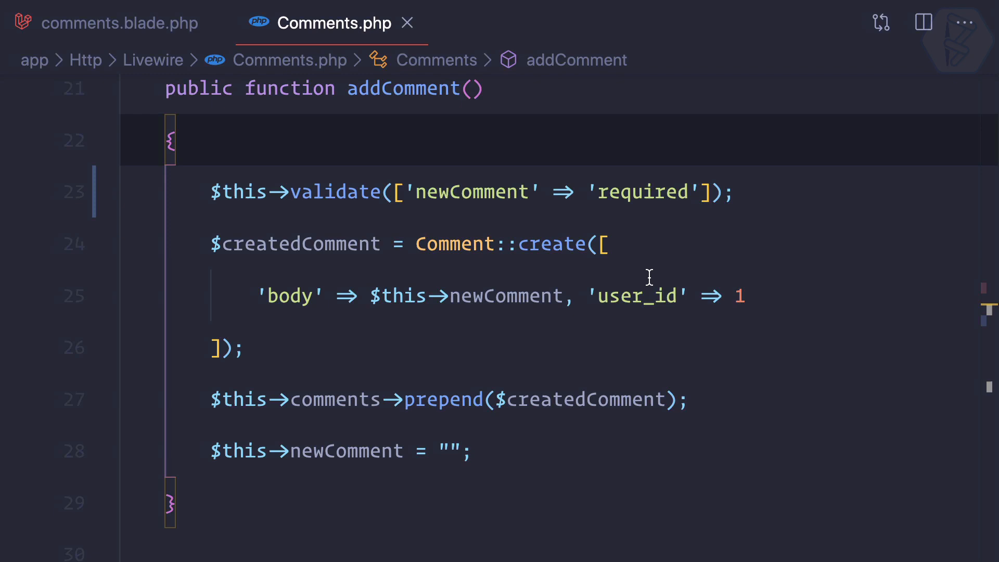
left_click(119, 23)
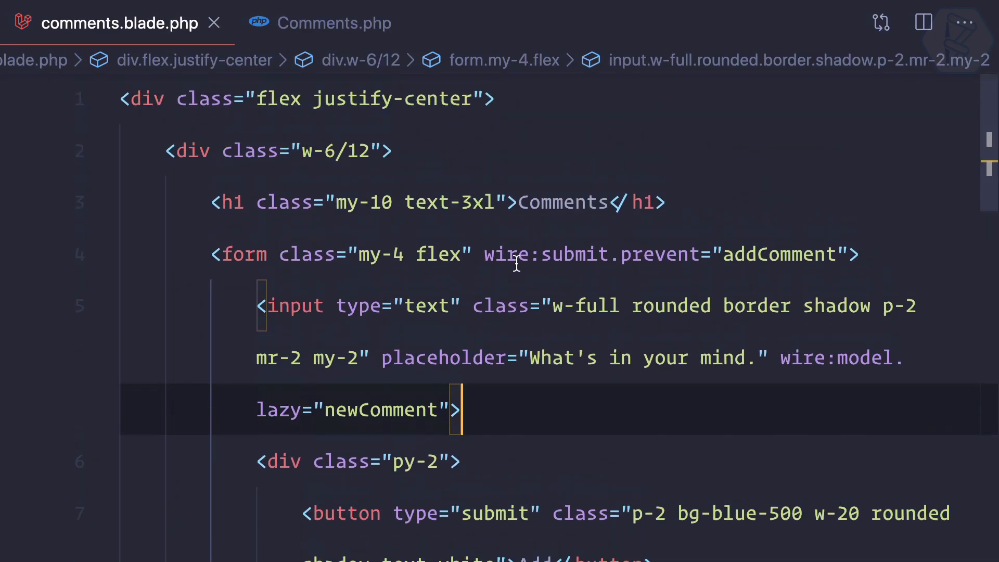
type("@error('name') <span class=\"error\">{{ $message }}</span> @enderror")
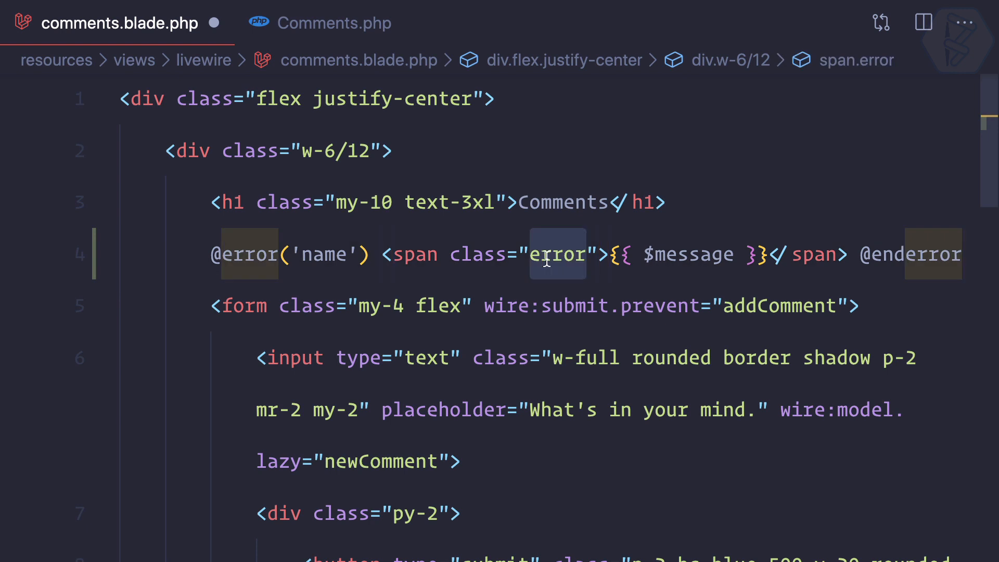
type("textred-500 text-xs")
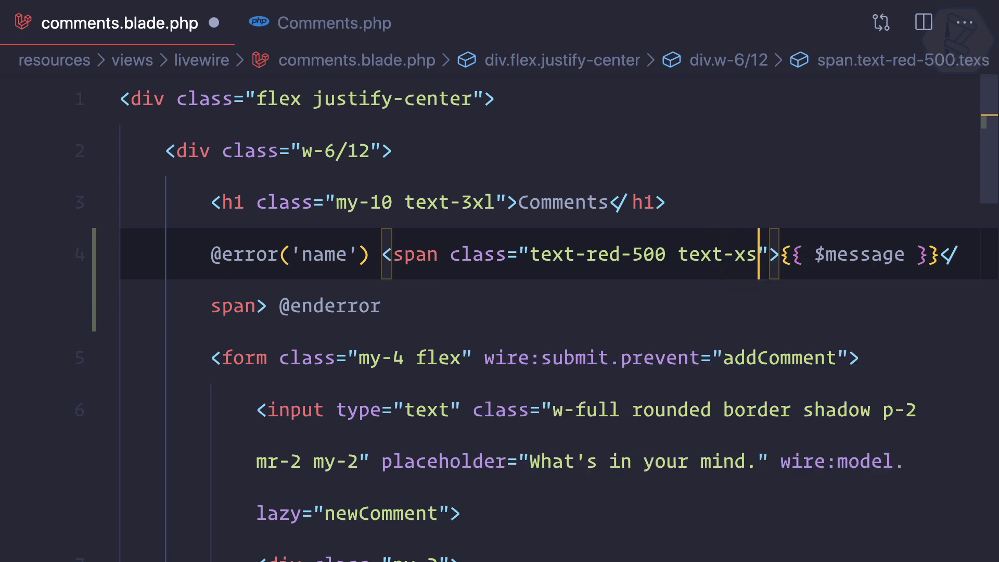
double_click(321, 254)
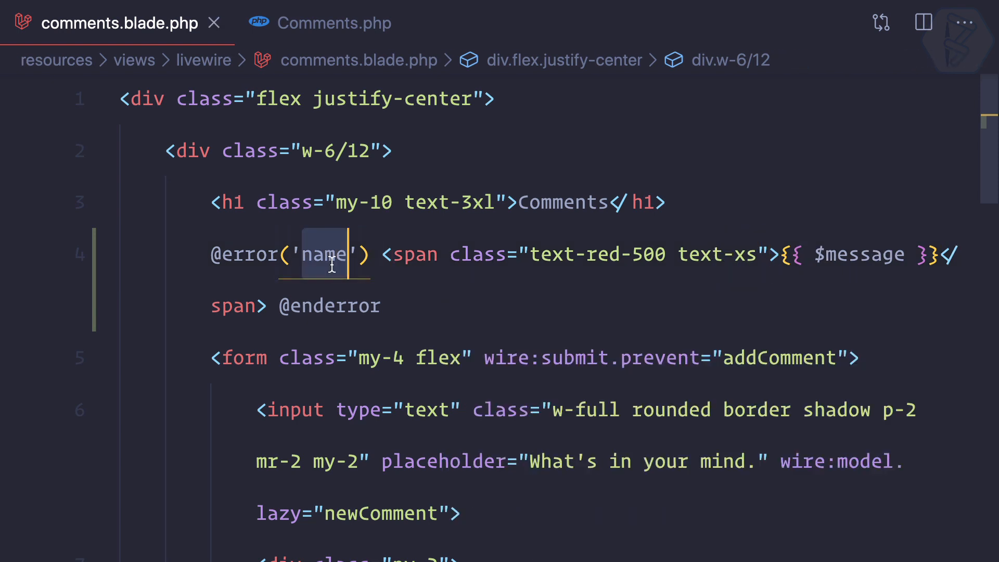
type("newCOmment")
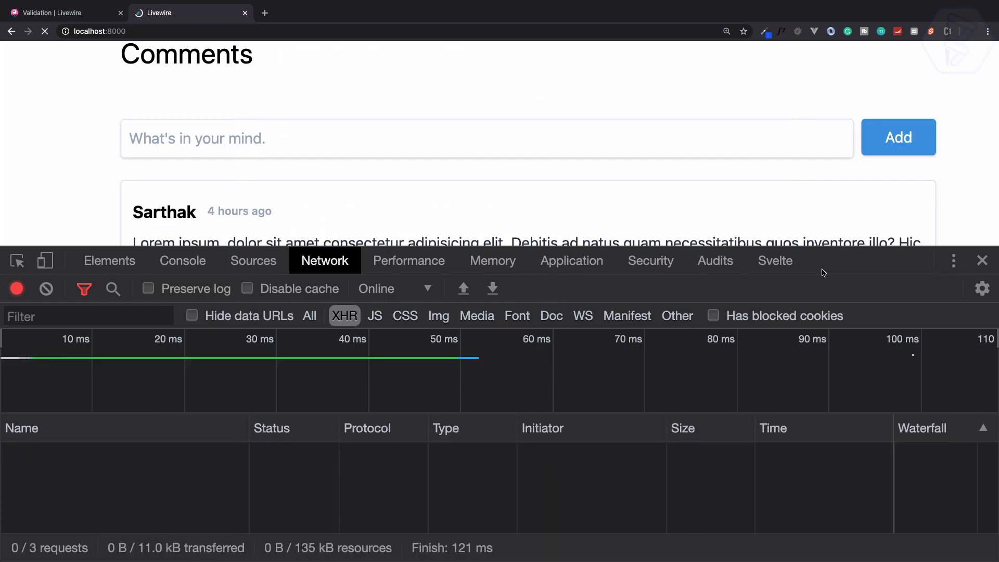
- Submit the empty form and inspect the new comments request's payload
left_click(45, 31)
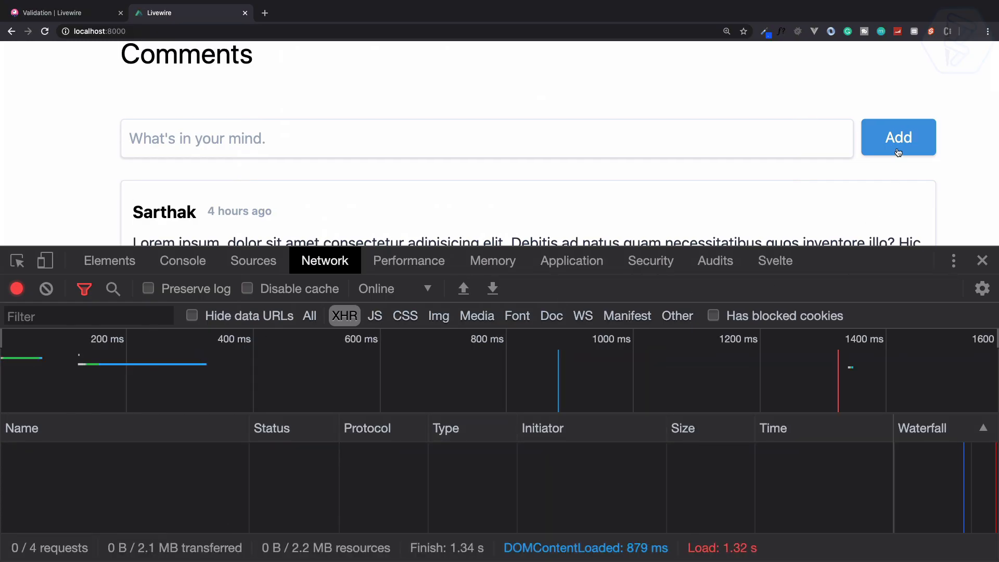
left_click(898, 137)
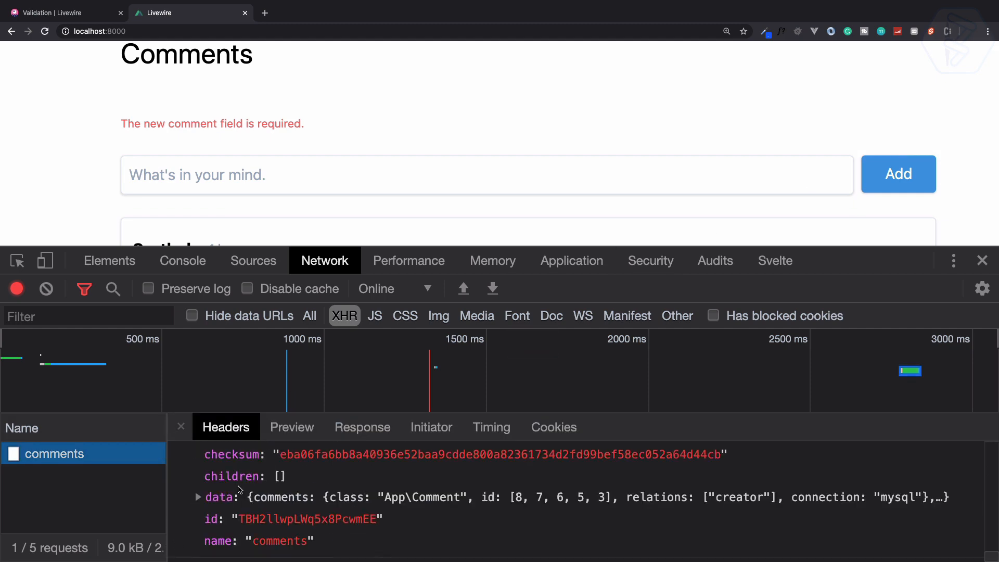
left_click(220, 497)
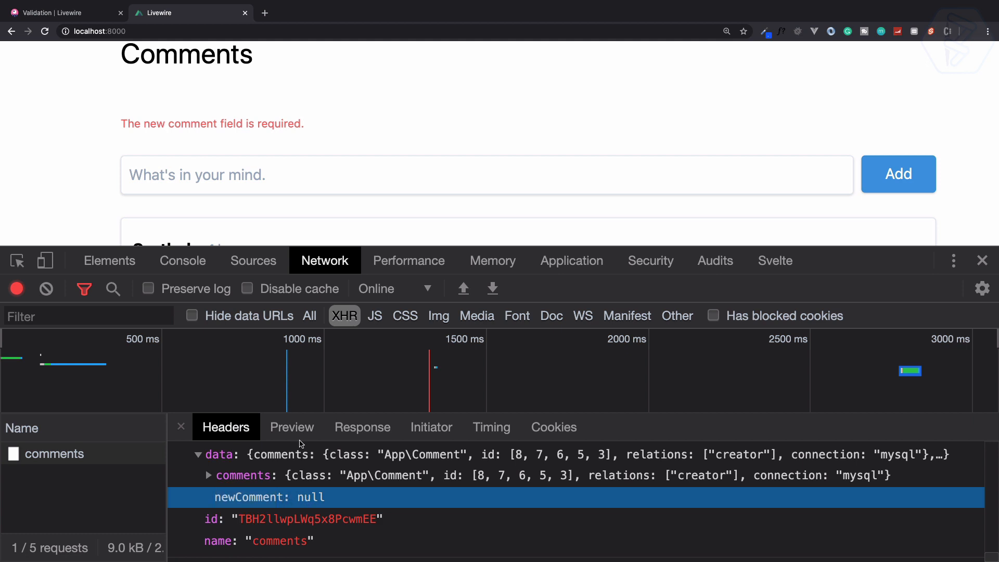
left_click(291, 427)
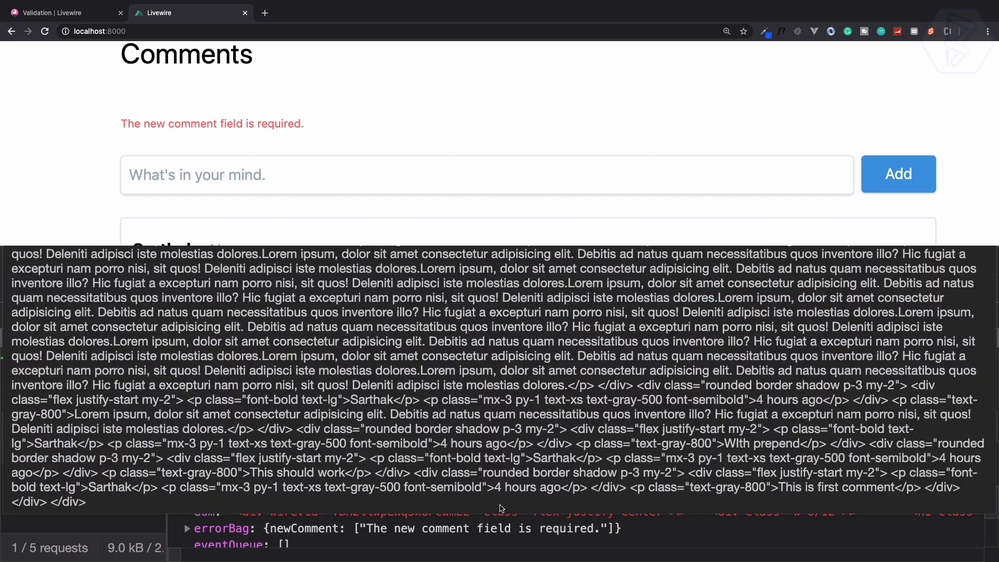
- Expand the response preview's errorBag to see the newComment required message
left_click(324, 260)
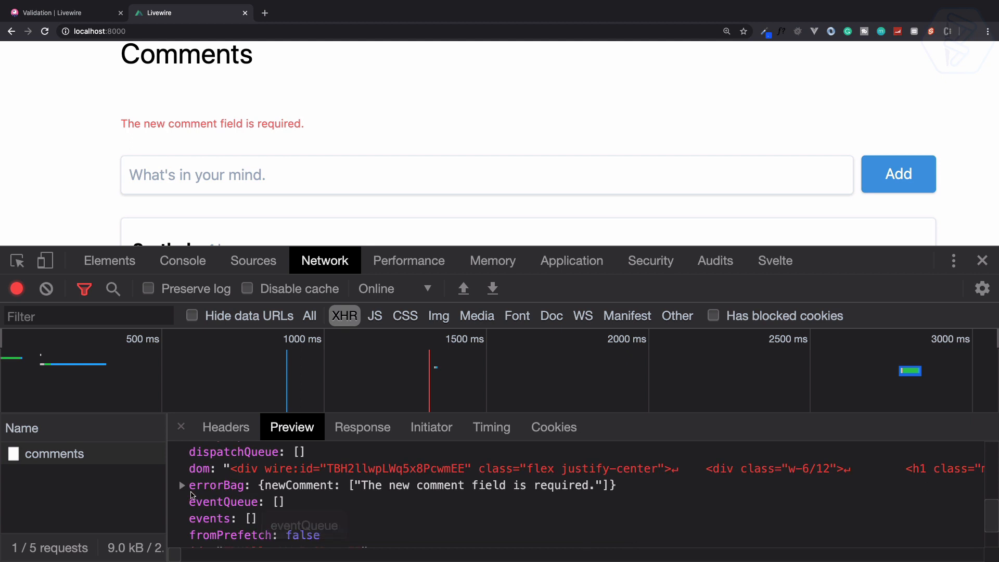
left_click(181, 485)
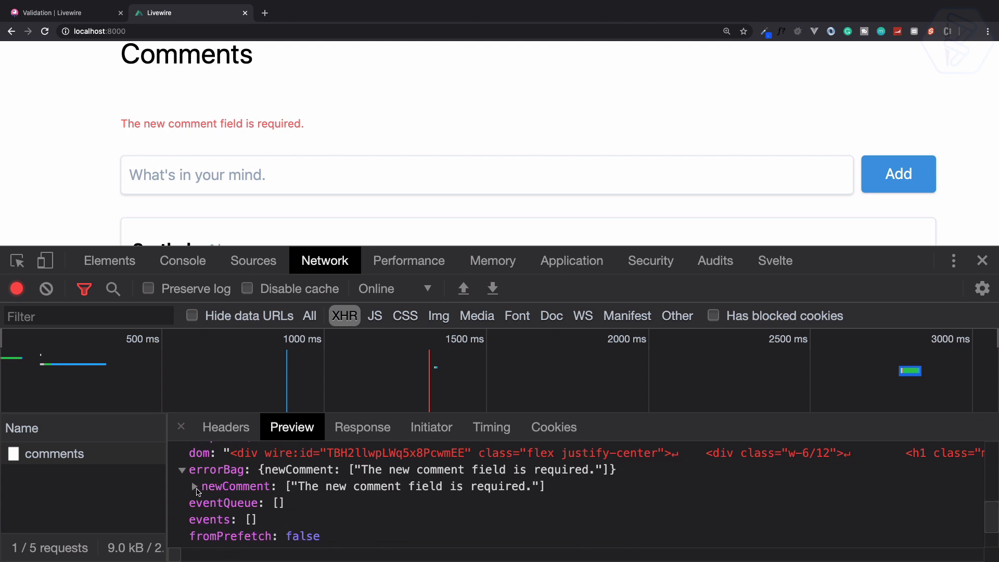
left_click(193, 486)
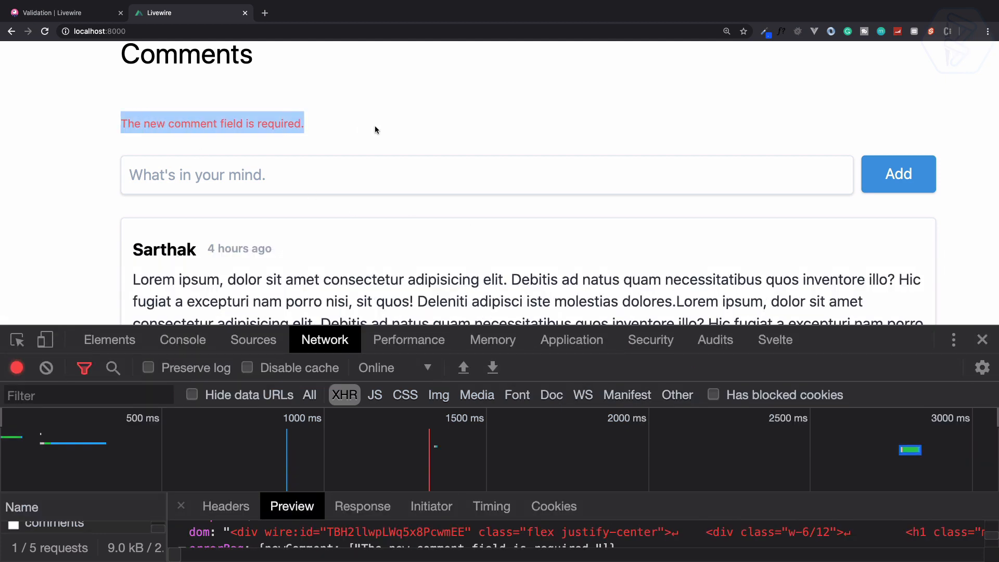
left_click(60, 13)
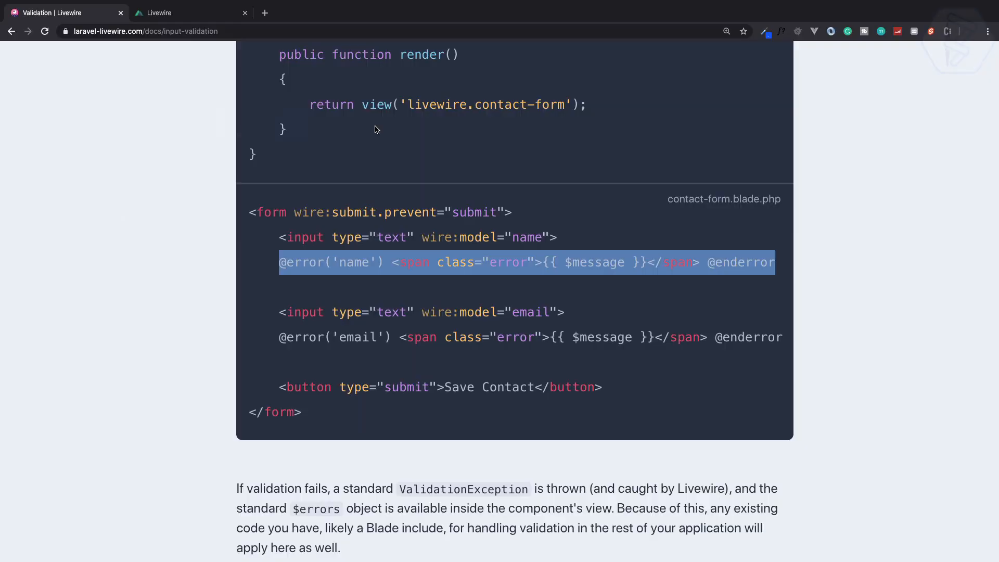
scroll("down", 3)
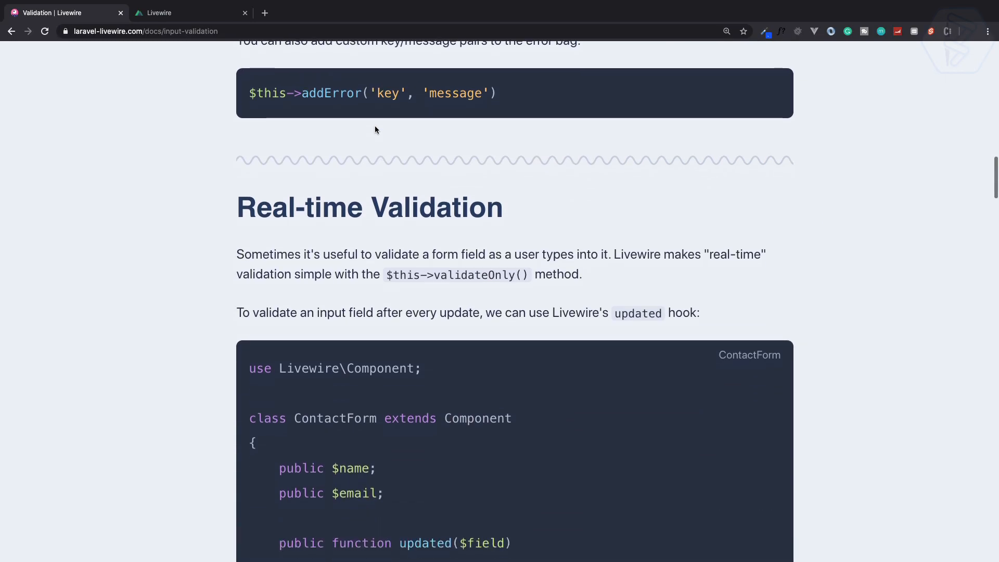
scroll("down", 3)
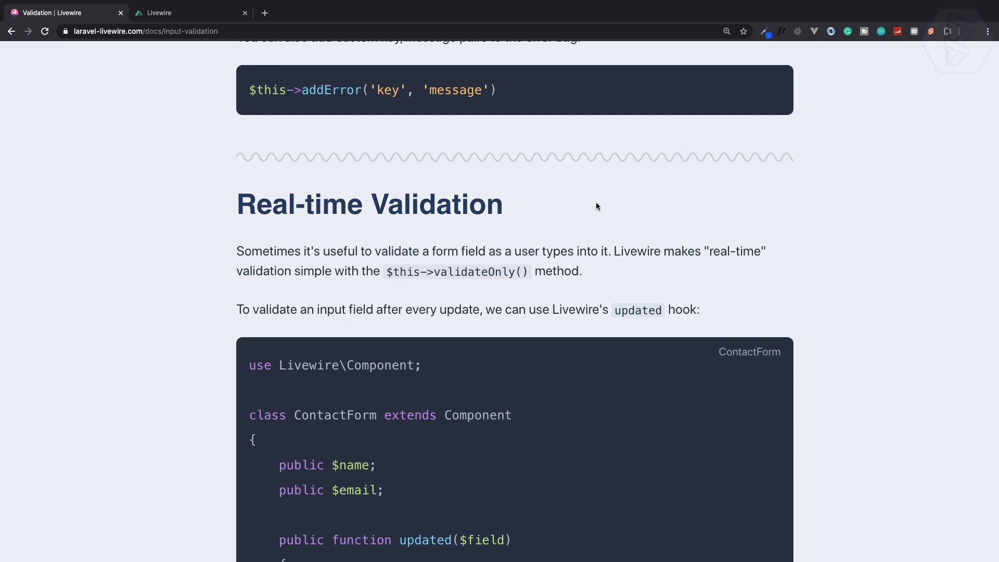
scroll("down", 3)
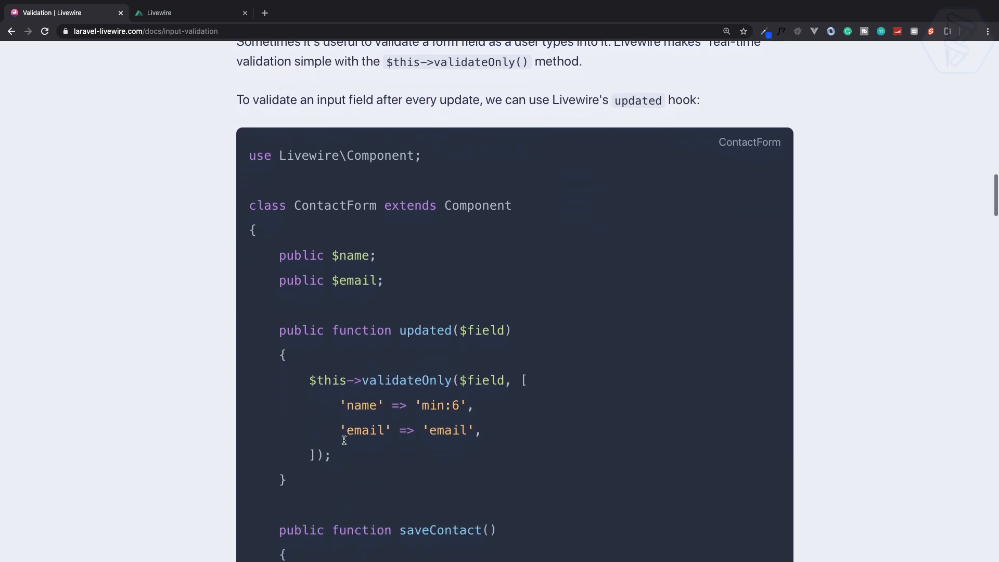
left_click(190, 13)
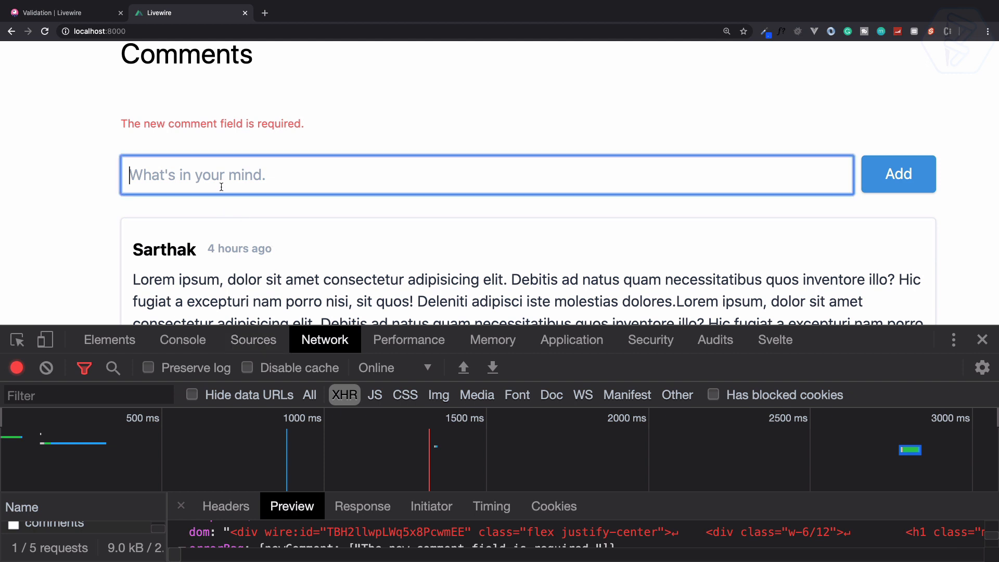
- Post a test comment 'kjlk' and start typing 'Send ajax' in the field
type("kjlk")
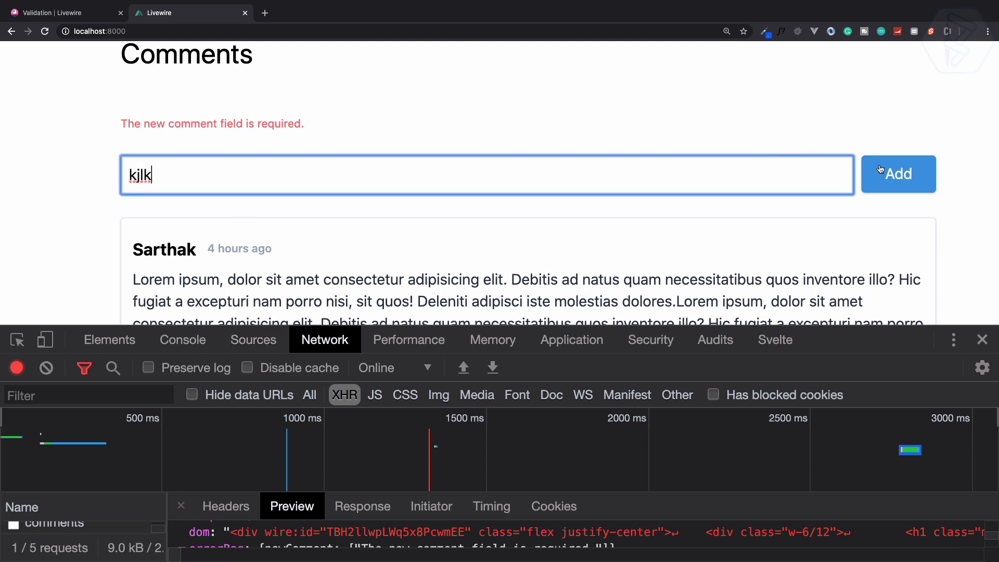
left_click(898, 174)
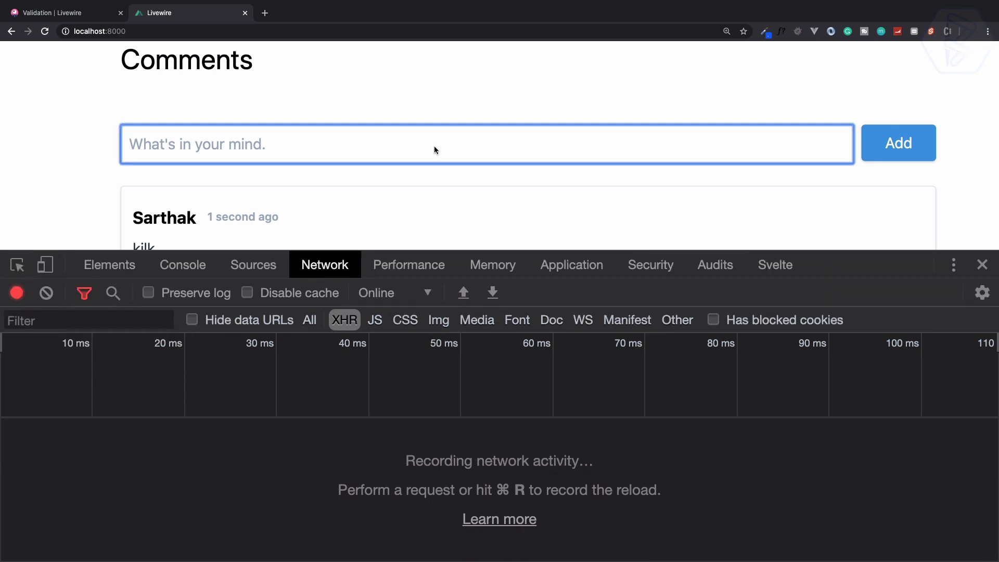
type("s")
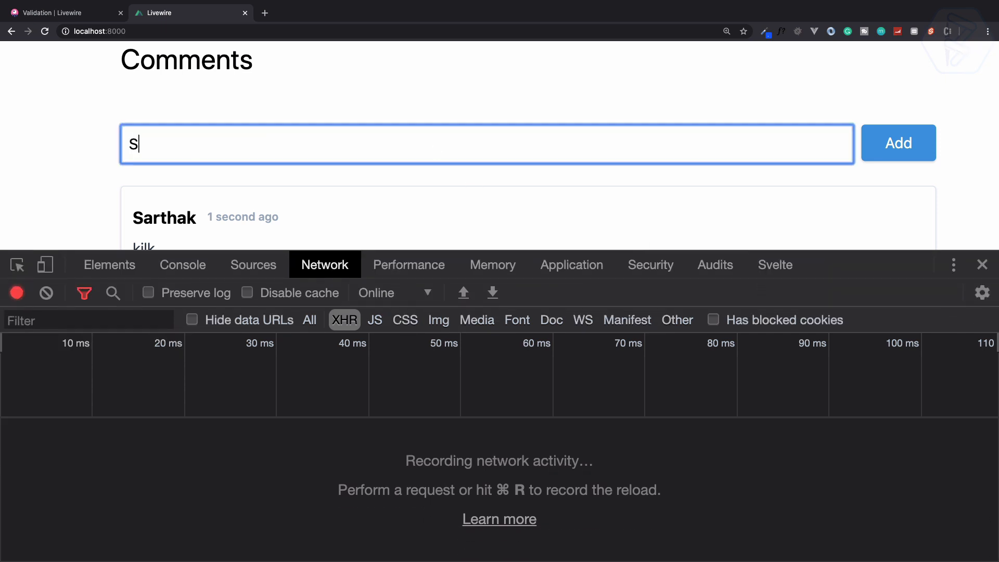
type("Send ajax")
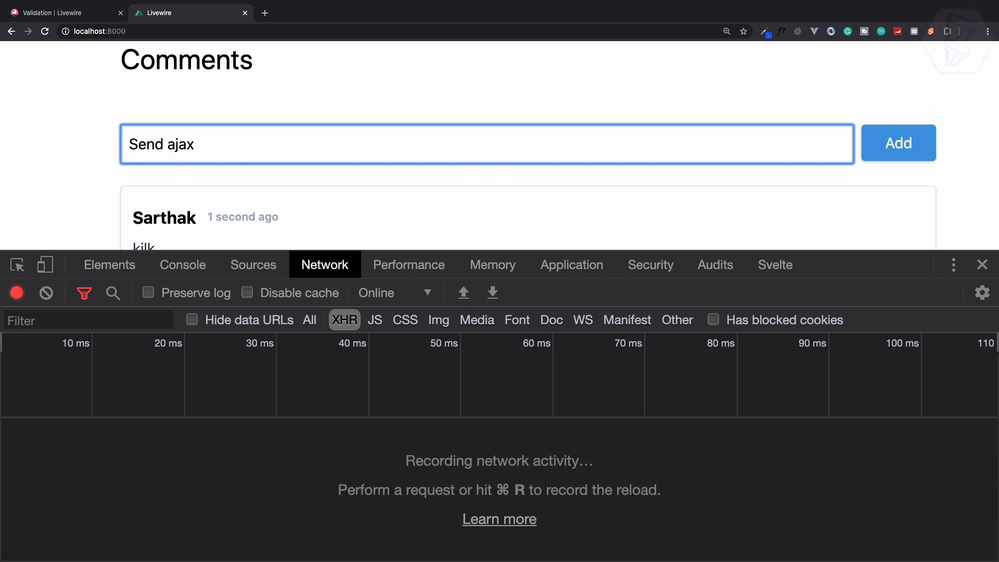
- Reload, type 'send ajax' watching each keystroke's request, inspect the latest response, return to docs
left_click(897, 143)
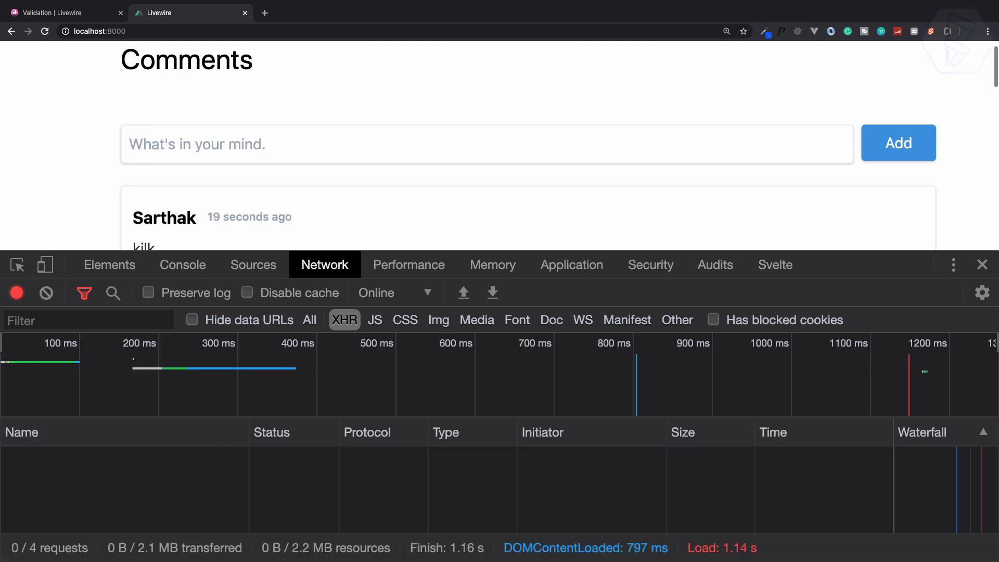
type("send")
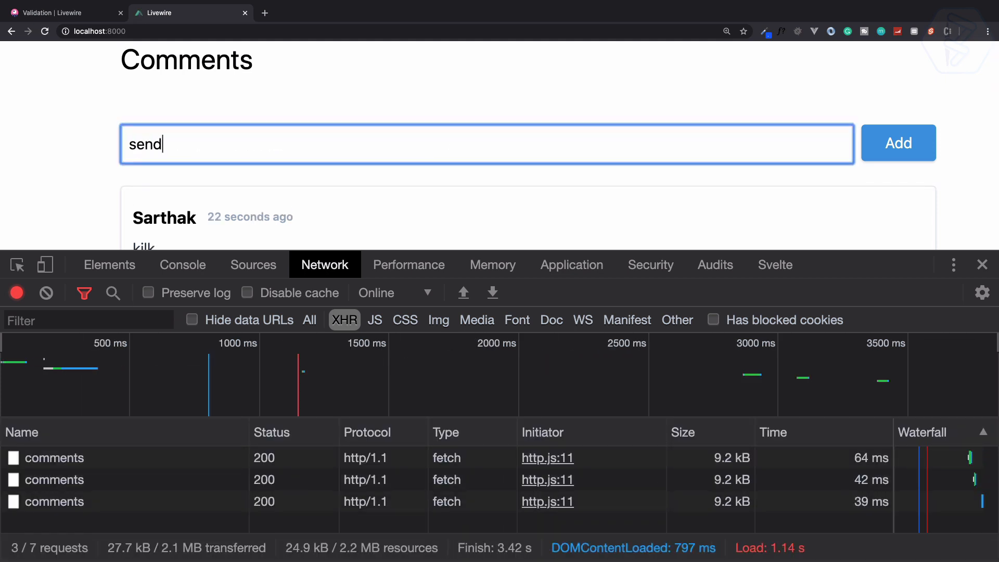
type("ajax")
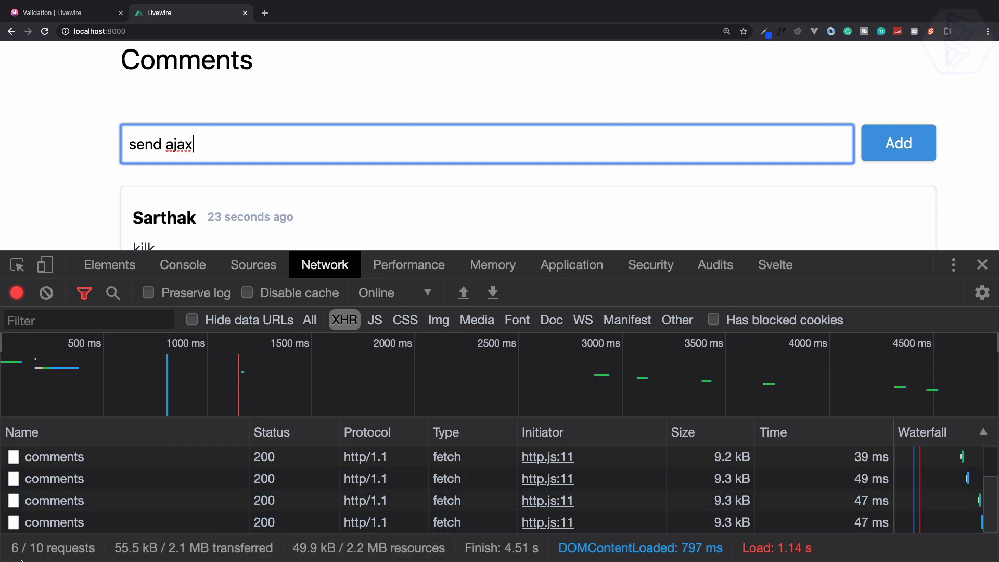
mouse_move(54, 522)
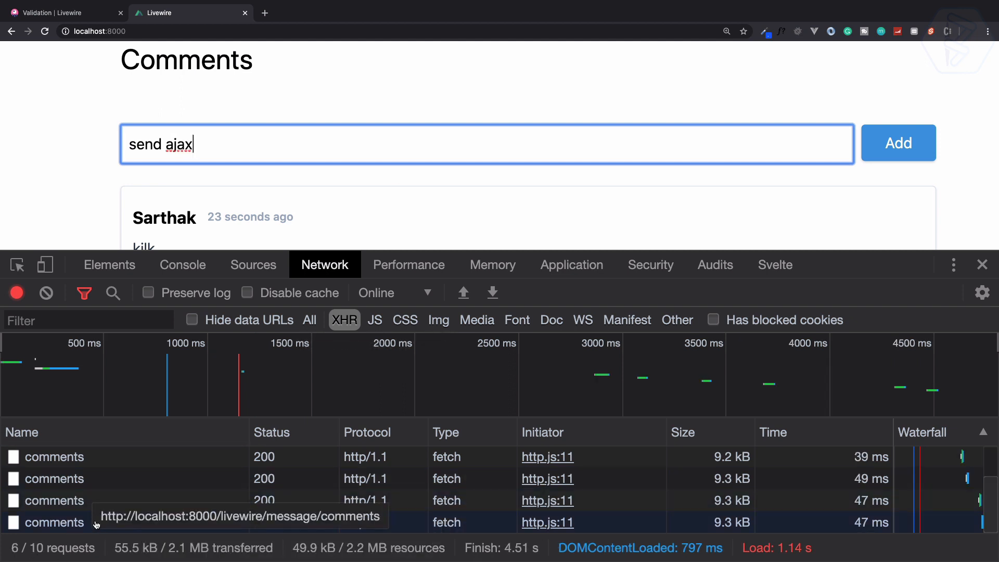
left_click(53, 522)
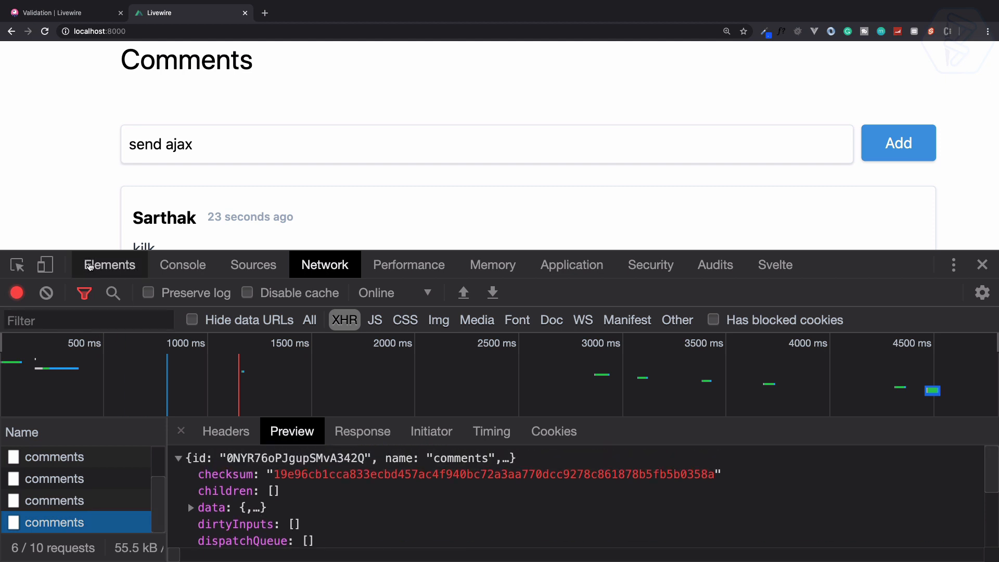
left_click(60, 12)
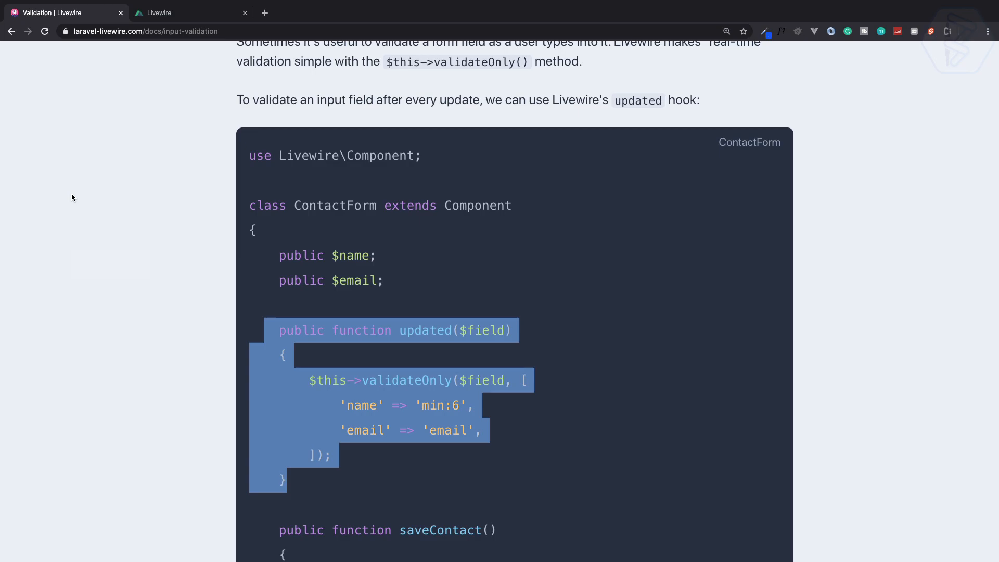
left_click(189, 12)
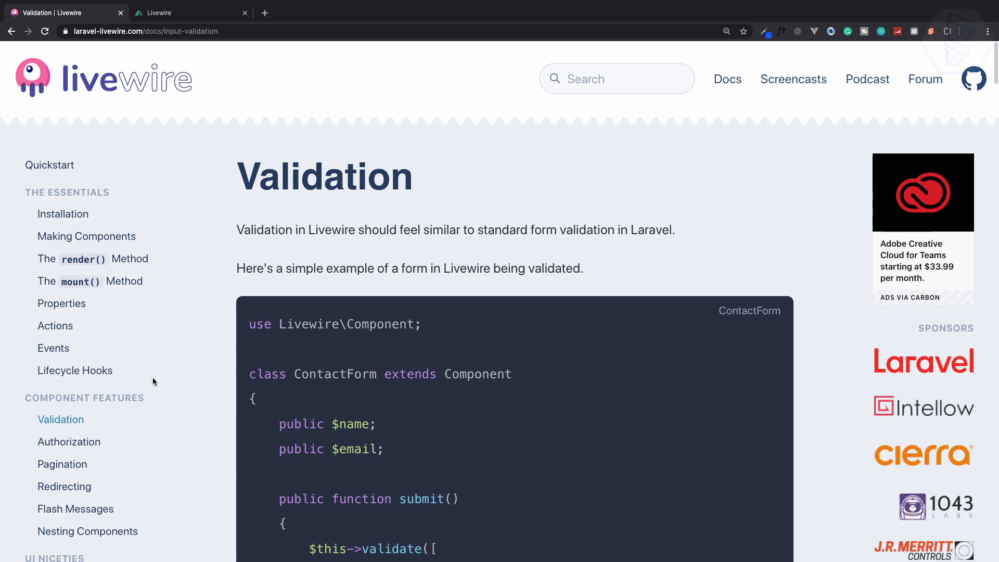
left_click(75, 370)
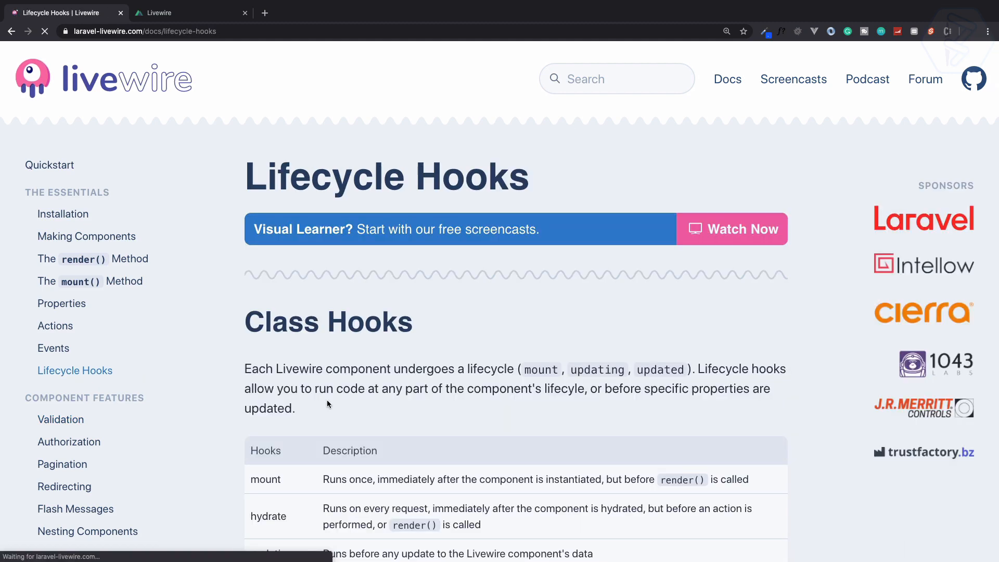
scroll("down", 3)
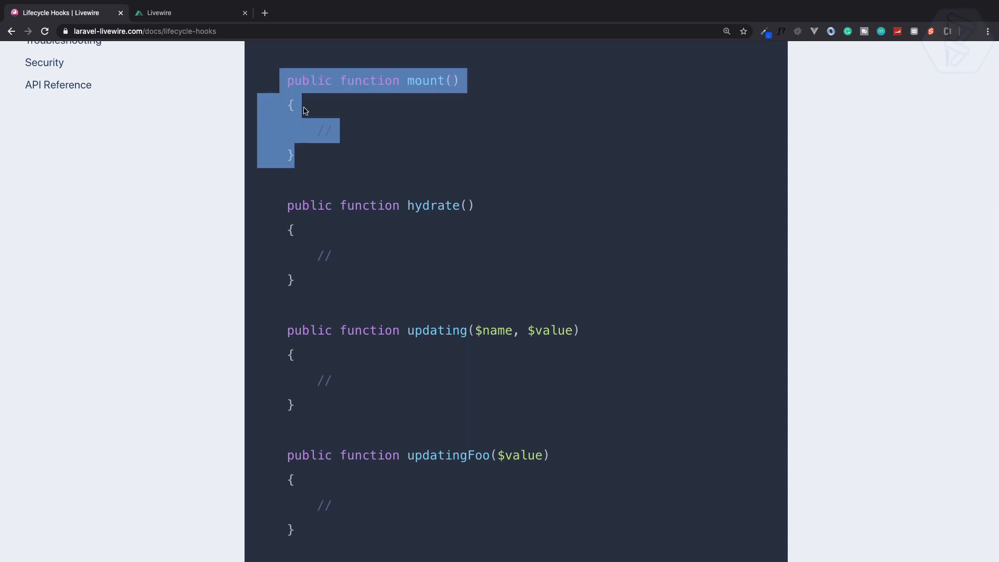
scroll("down", 3)
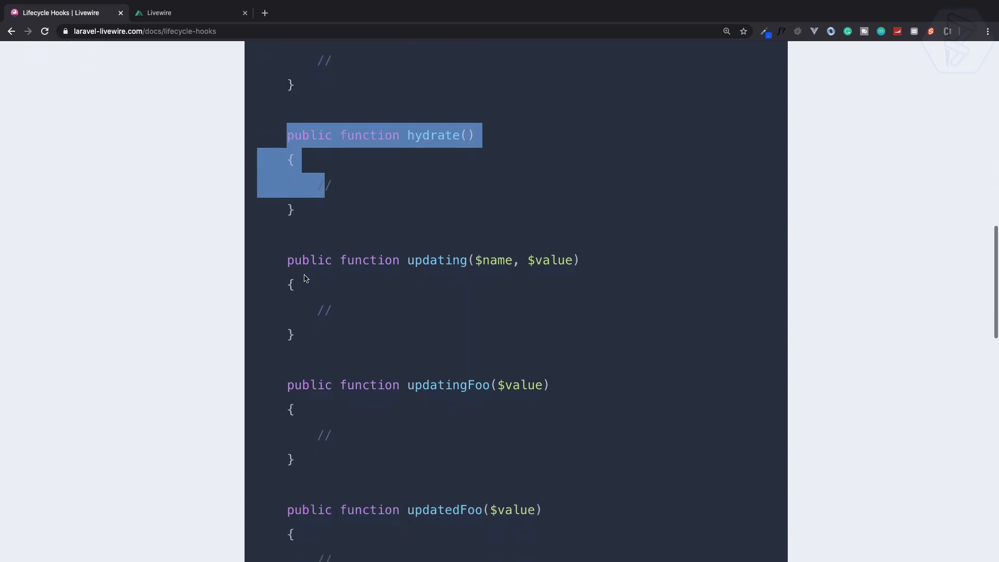
scroll("down", 3)
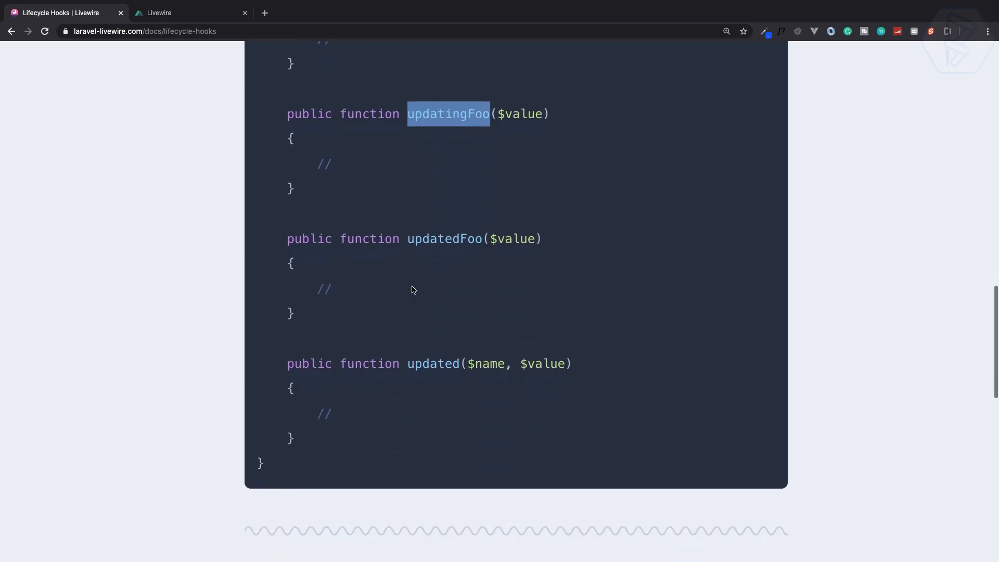
double_click(445, 238)
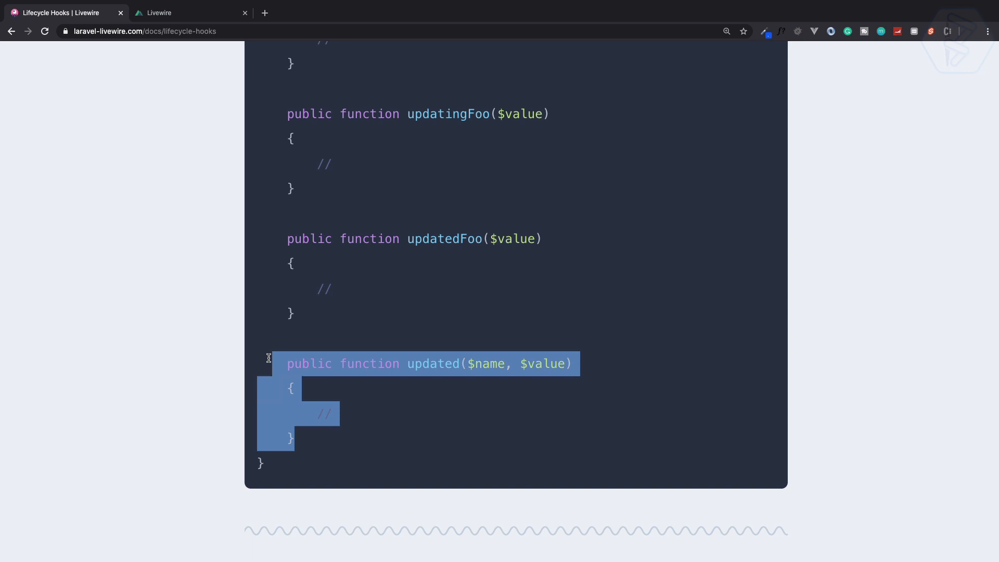
left_click(398, 348)
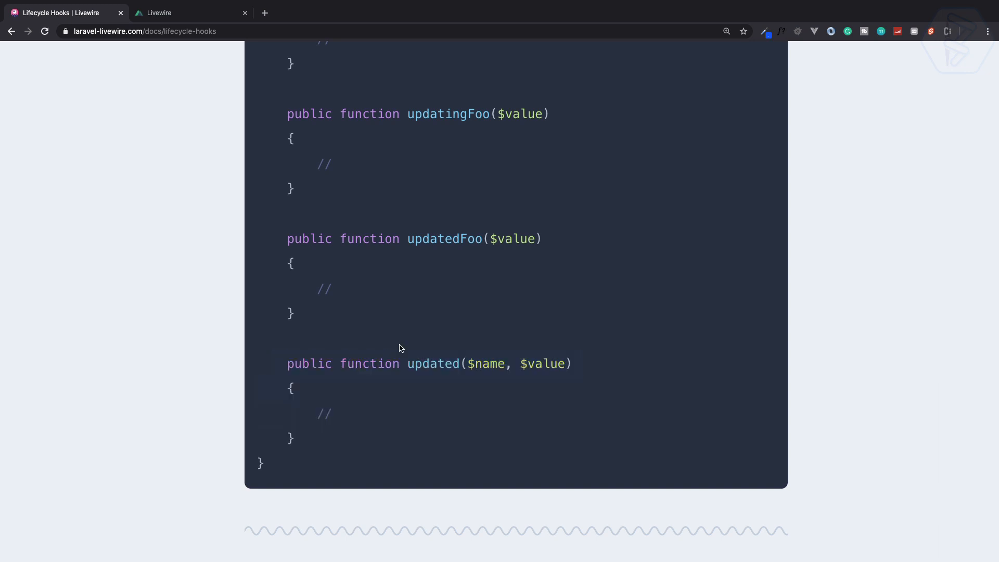
left_click(158, 13)
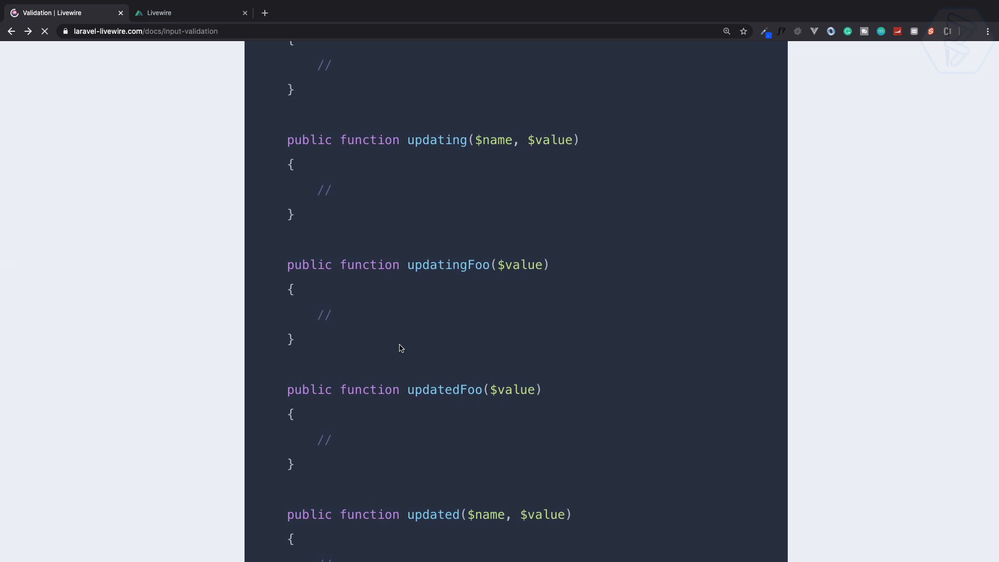
scroll("up", 3)
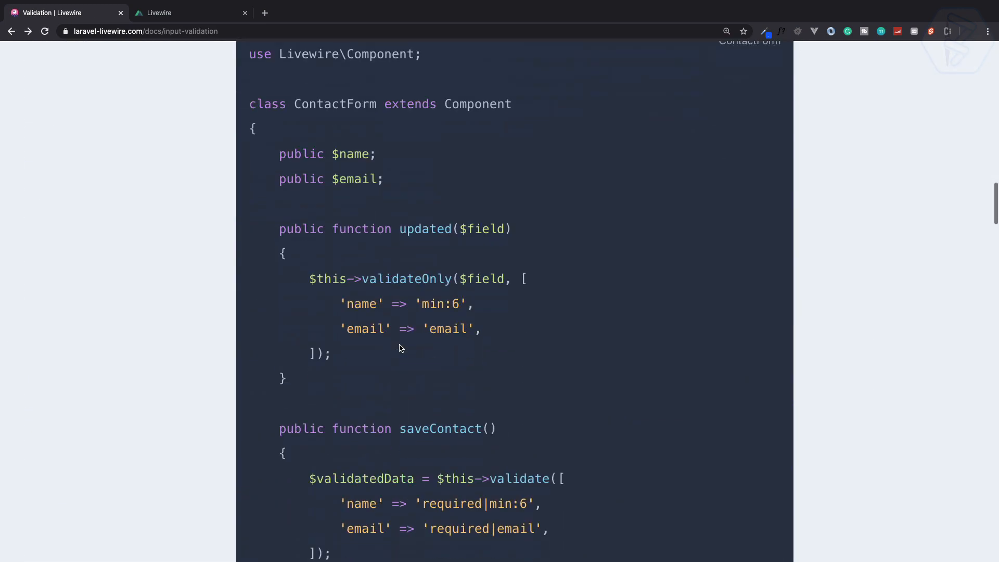
scroll("down", 3)
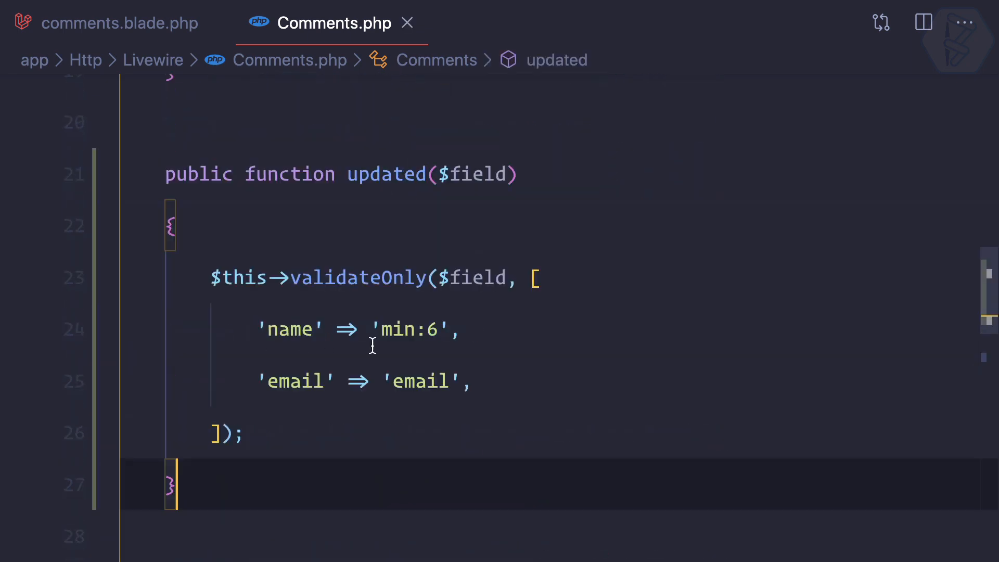
- Scroll Comments.php down to the addComment validate call
scroll("down", 3)
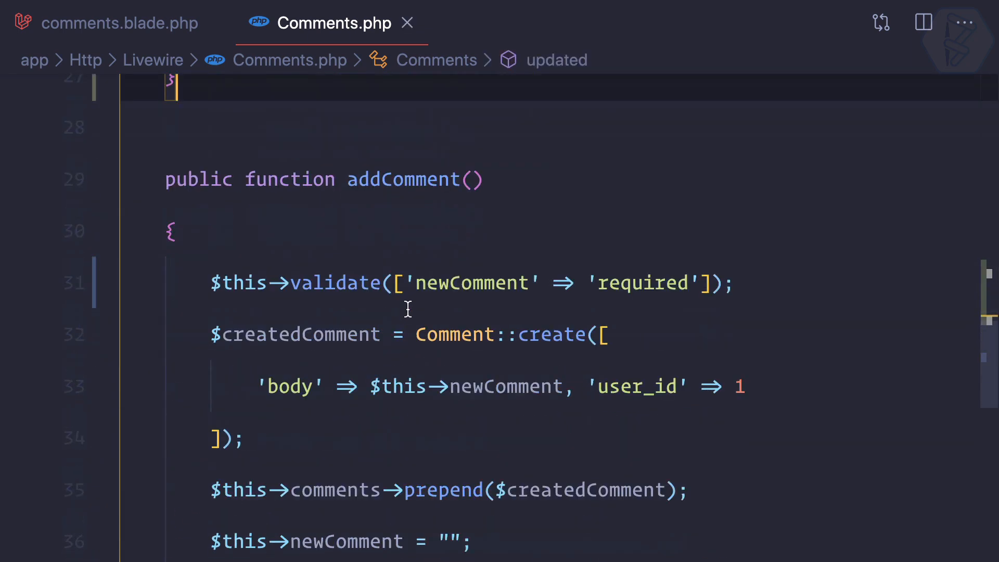
scroll("down", 3)
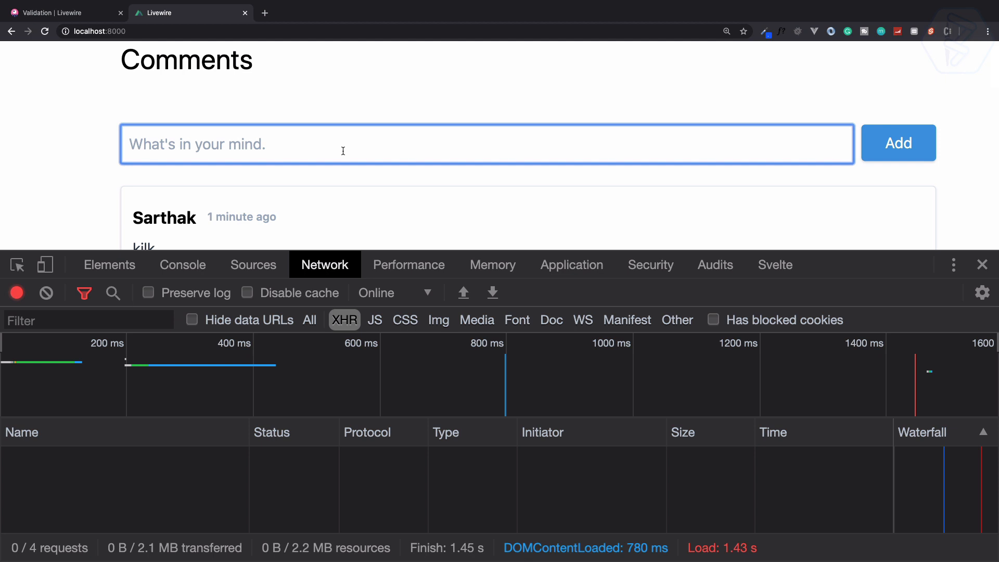
- Type a few letters, backspace them away and click outside so the required error shows
type("d")
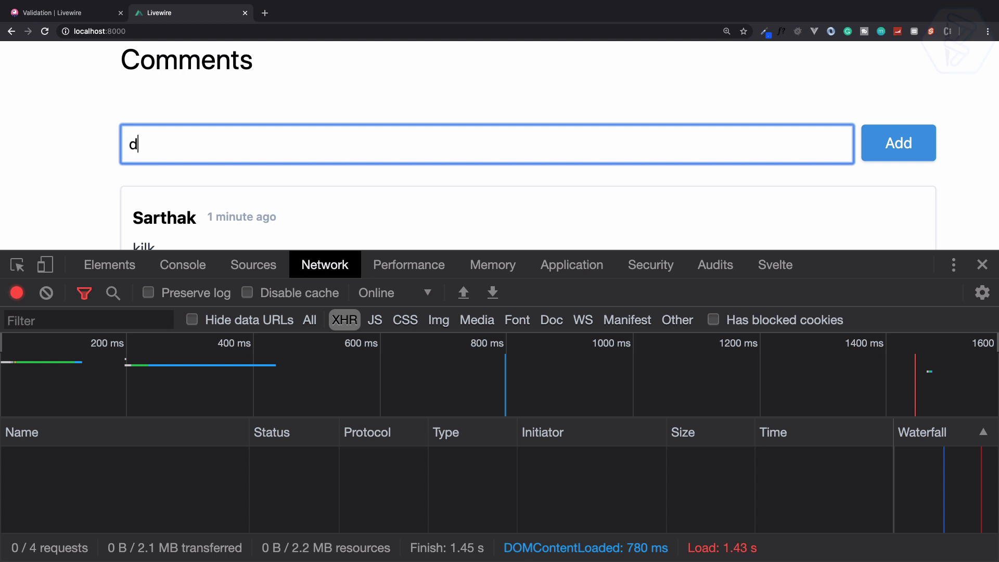
type("fs")
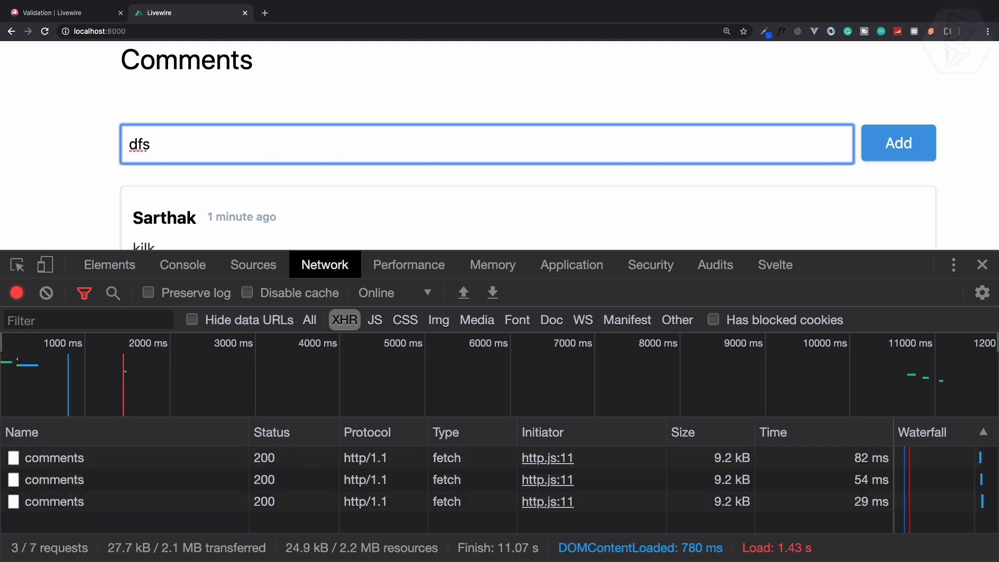
key("Backspace")
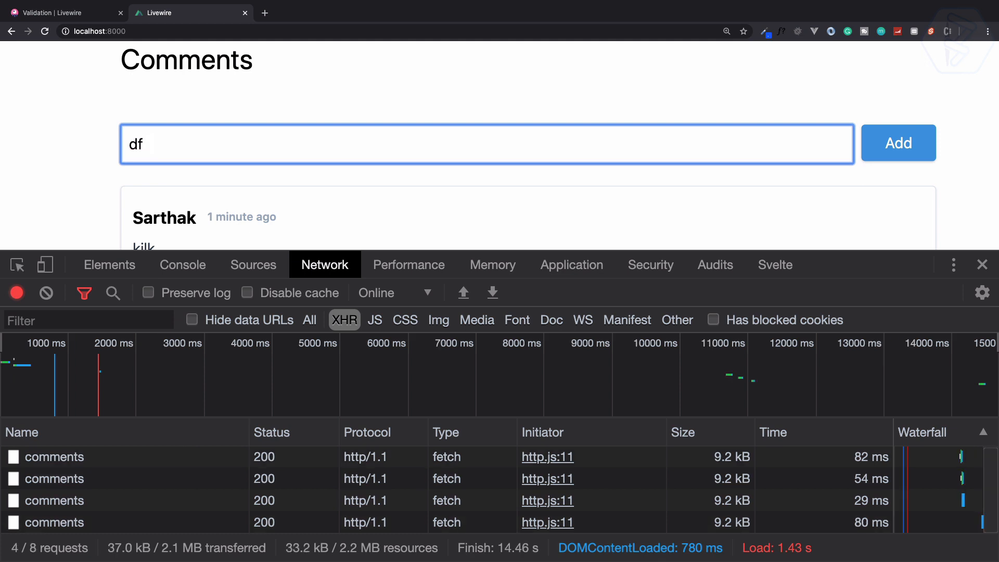
key("Backspace")
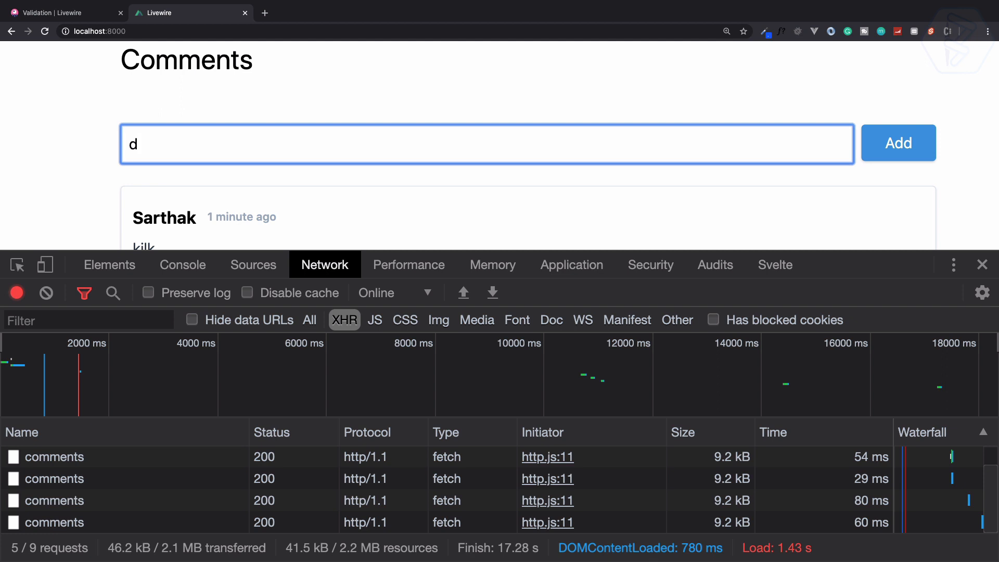
left_click(897, 143)
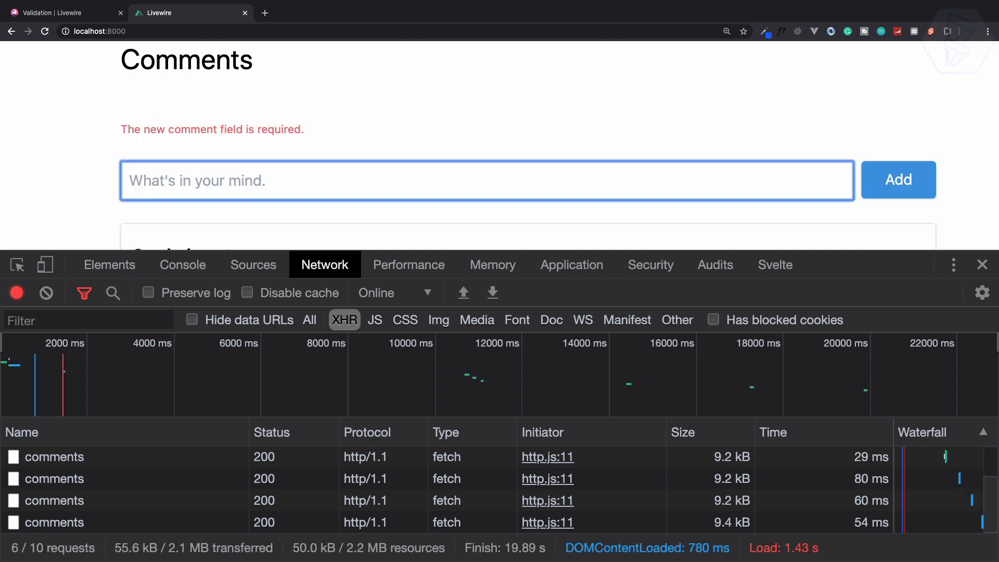
left_click(375, 125)
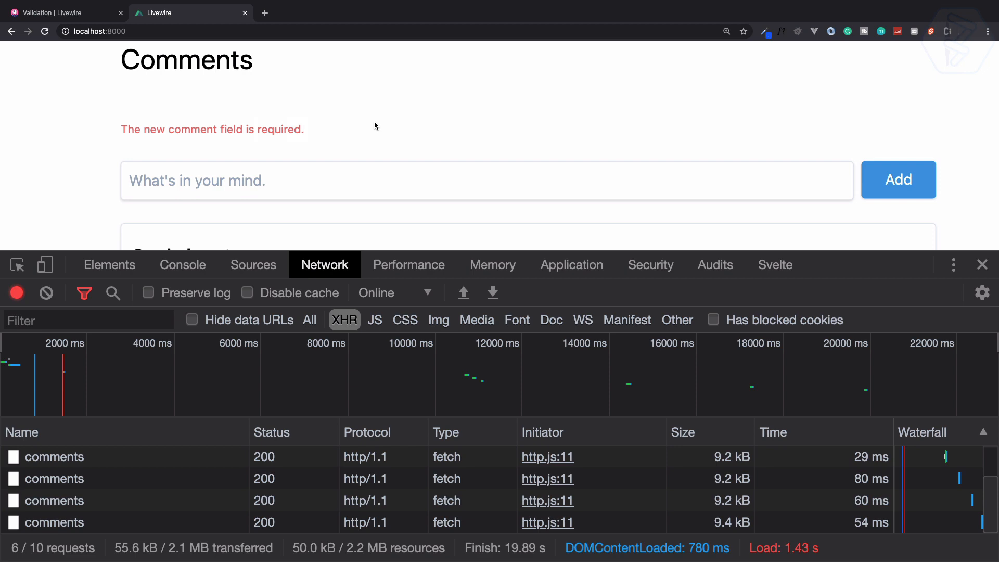
mouse_move(54, 522)
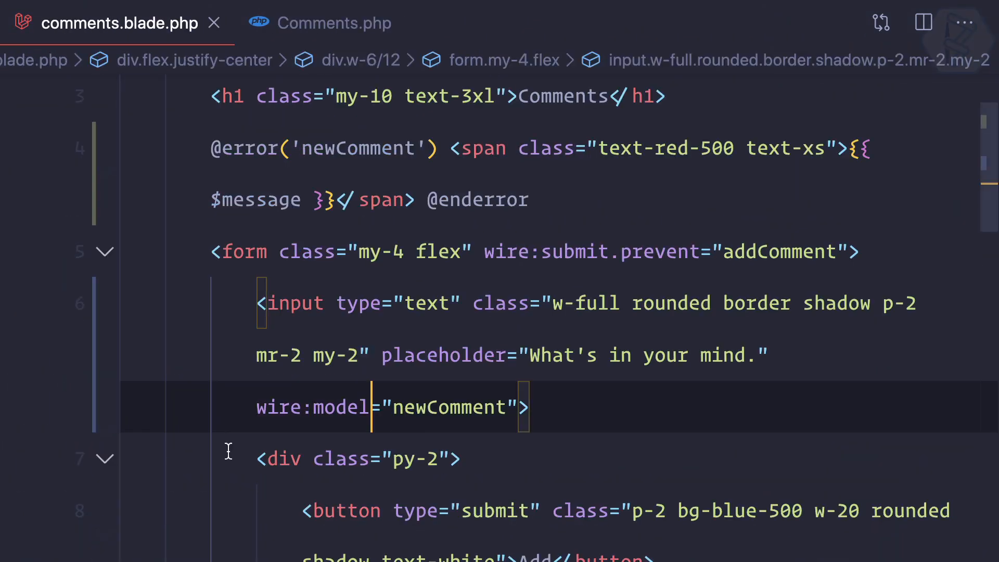
- Change the input binding to wire:model.debounce.500ms for newComment
scroll("down", 3)
type(".")
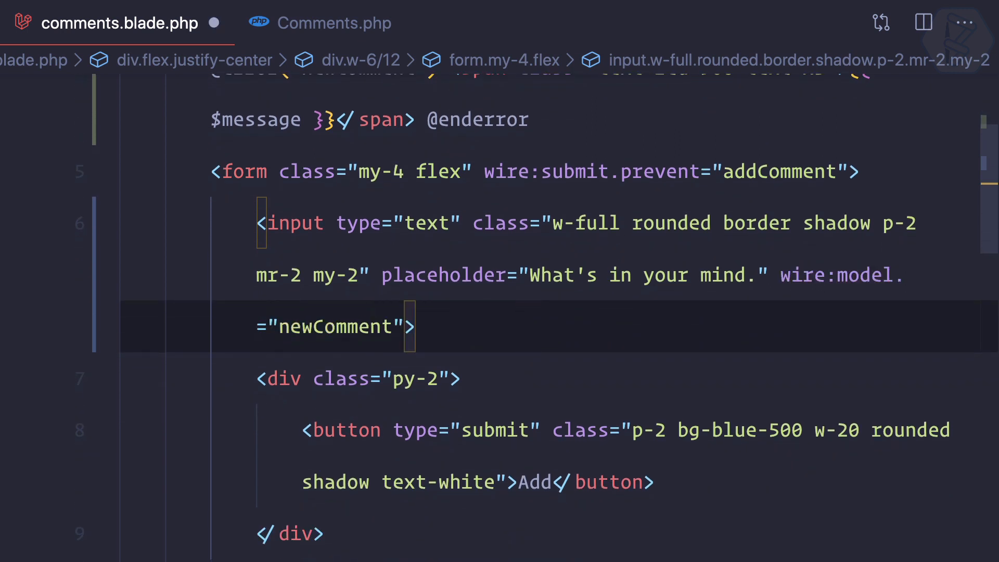
type("de")
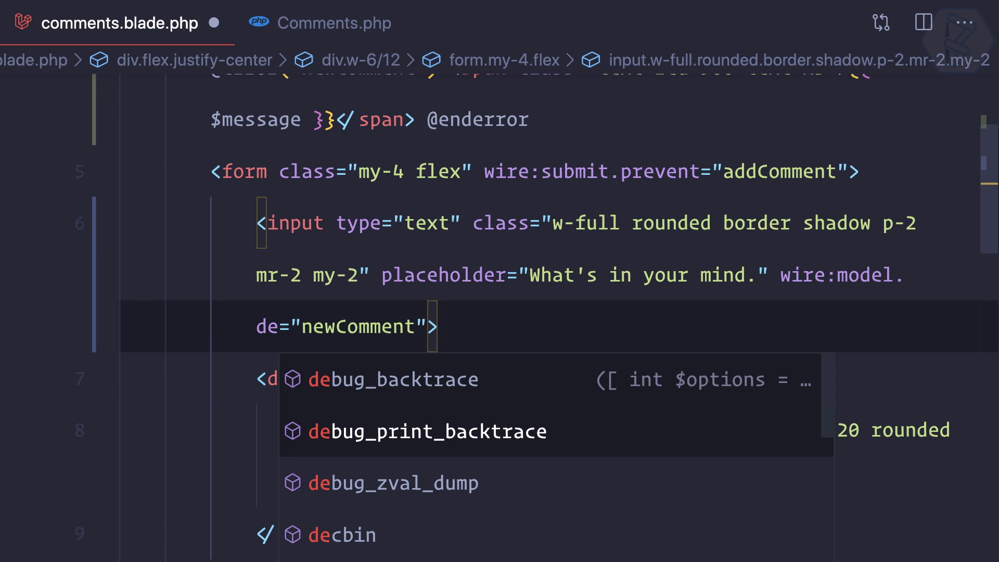
type("debounce.")
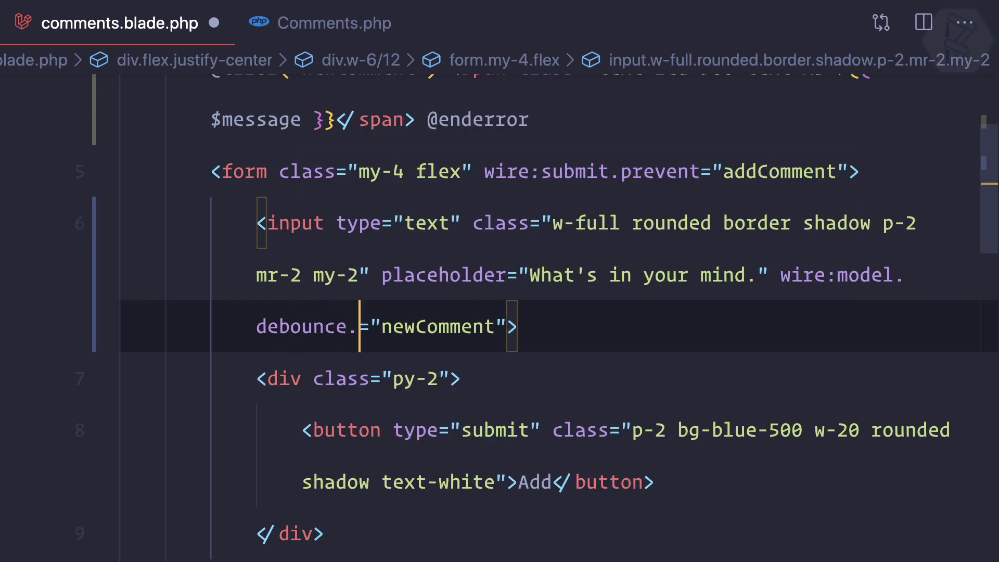
type("500ms")
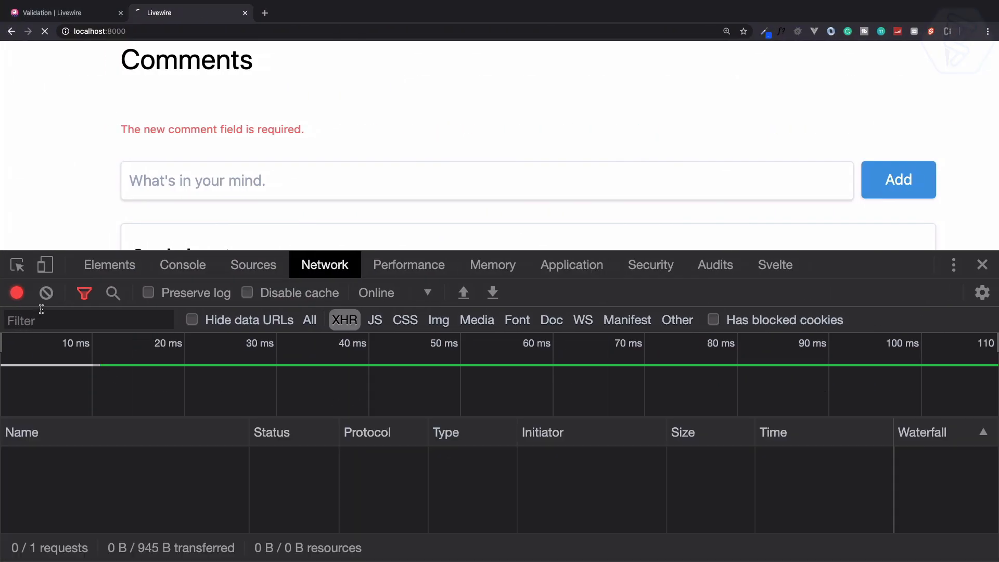
- Type 'asdf' then clear it to confirm the debounced required error, and reload the page
type("asdf")
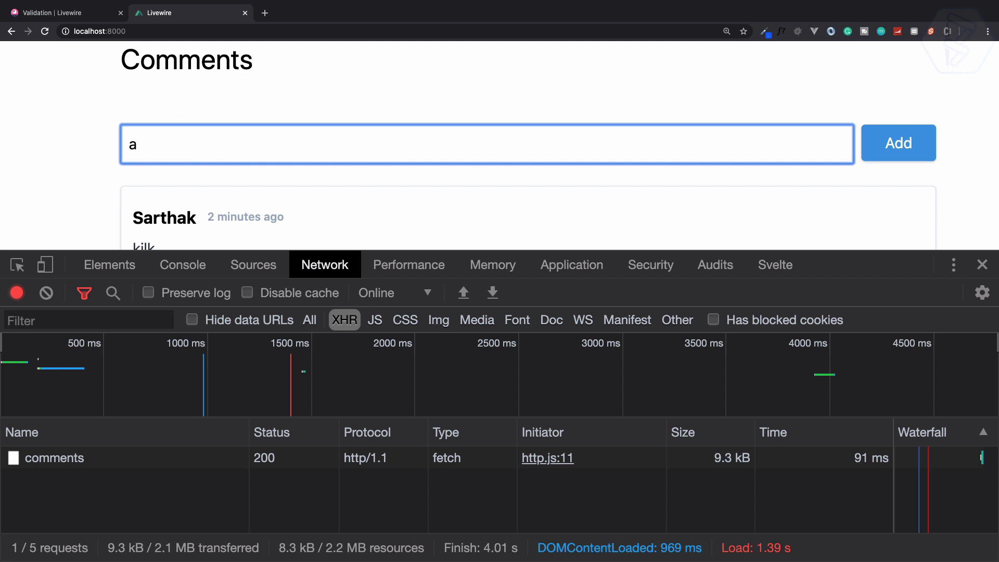
left_click(898, 143)
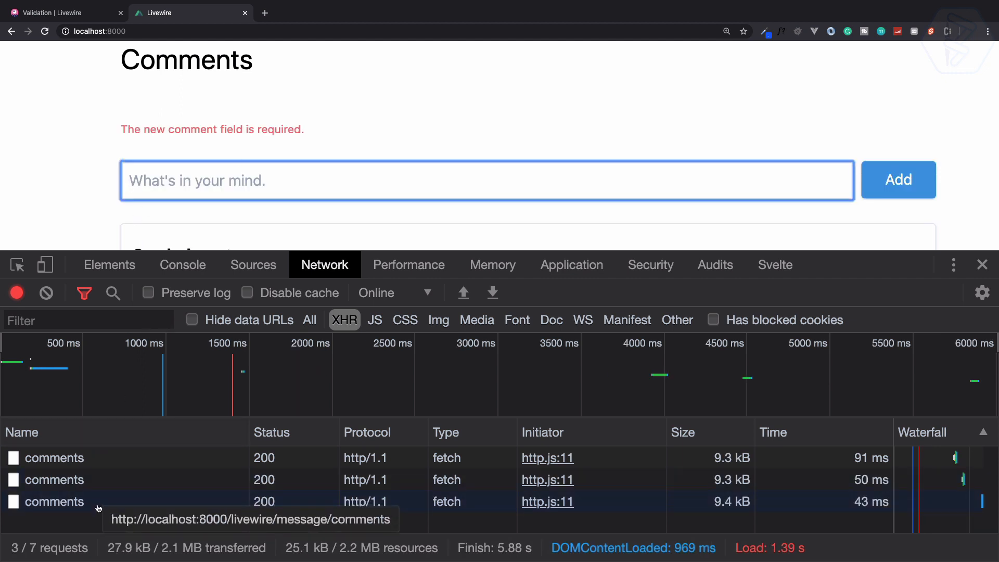
mouse_move(335, 162)
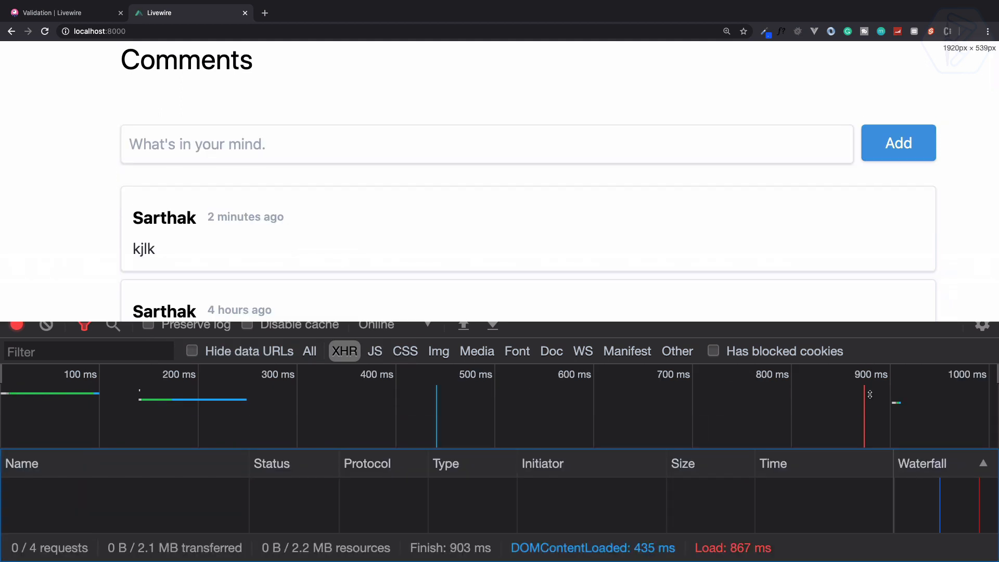
- Select and copy the long Lorem ipsum comment text from the comments page
scroll("down", 3)
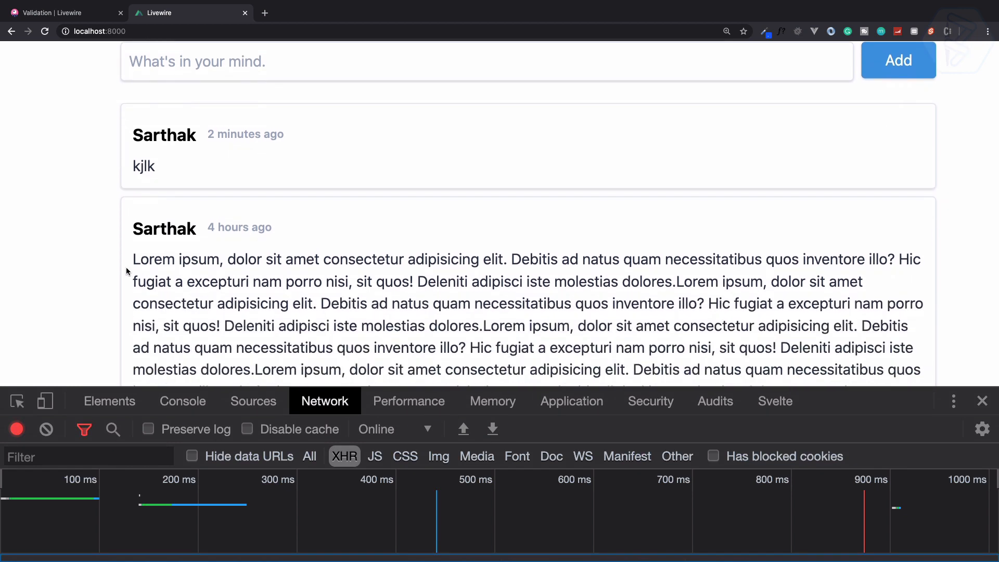
left_click_drag(132, 260, 319, 303)
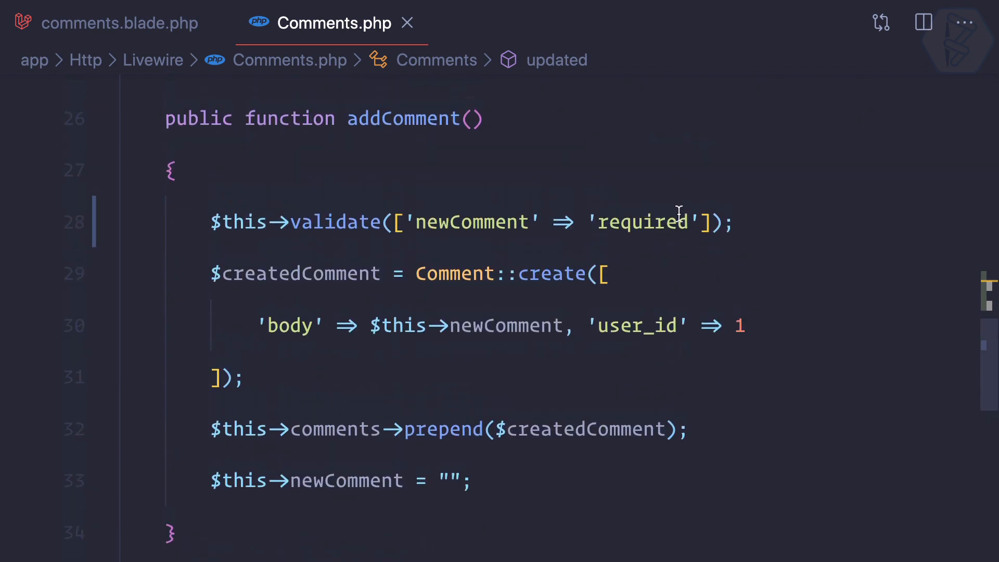
- Change the newComment validate rule to 'required|max:255'
type("|ma")
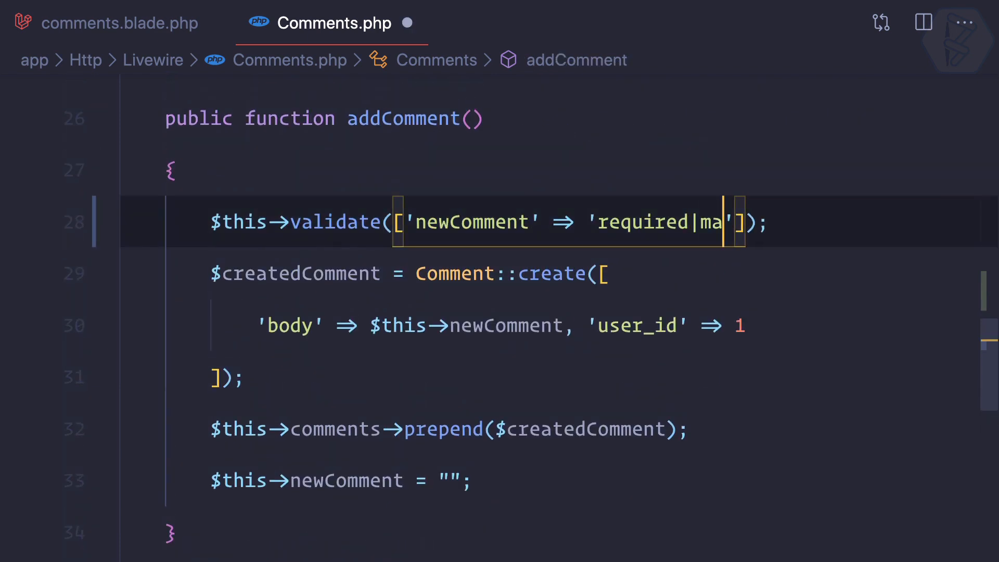
type("x:255")
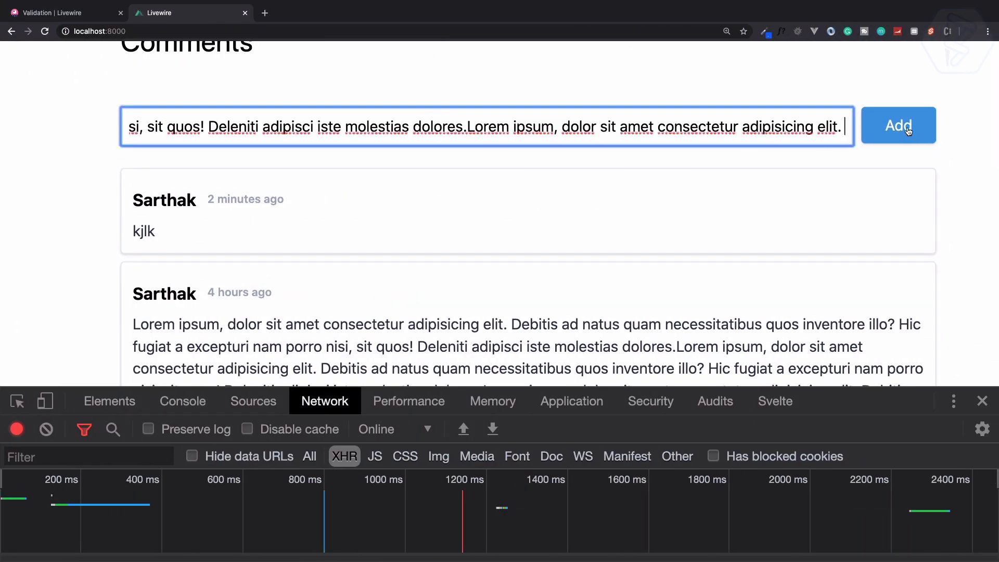
- Submit the long comment to trigger the max 255 error, then select part of the text to trim it
left_click(898, 125)
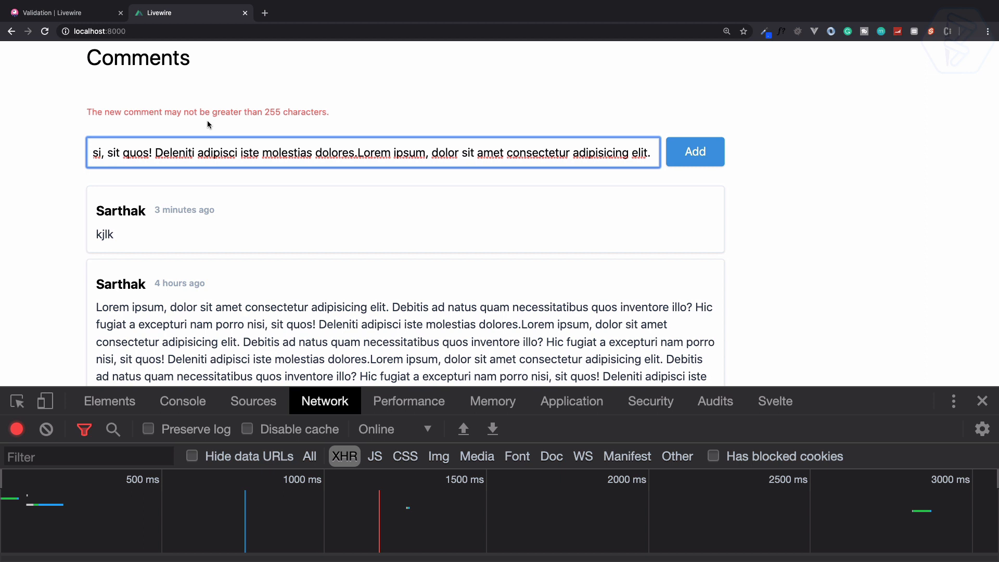
left_click_drag(478, 153, 650, 153)
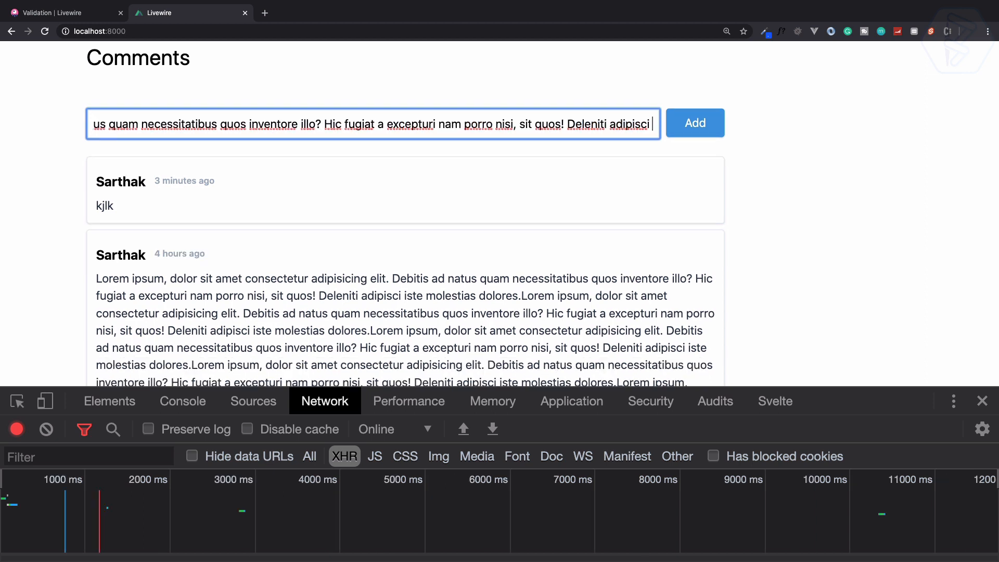
- Add extra text until the over-255 error reappears, then inspect the latest comments request in the Network panel
type("asdf asd fasd fdsa fdas")
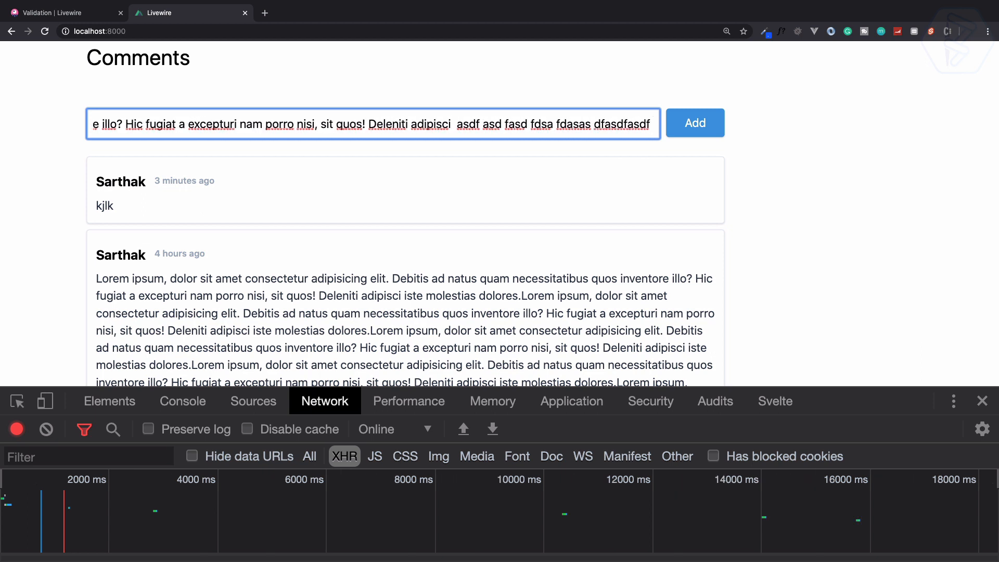
type("asdf asdf a sdfasd fa sdfa sdfas da sdf asdf asdf asd fas dfas df")
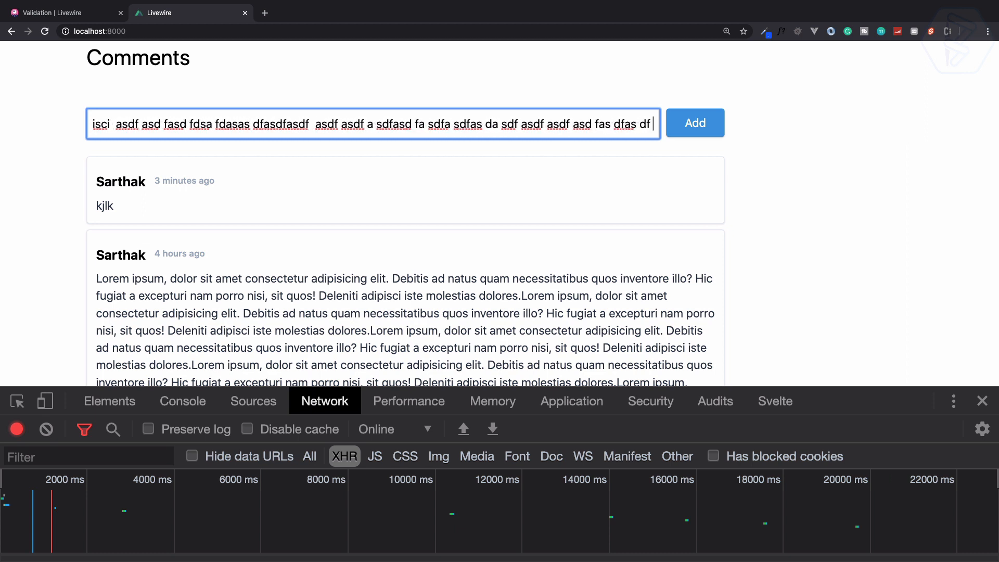
left_click(694, 123)
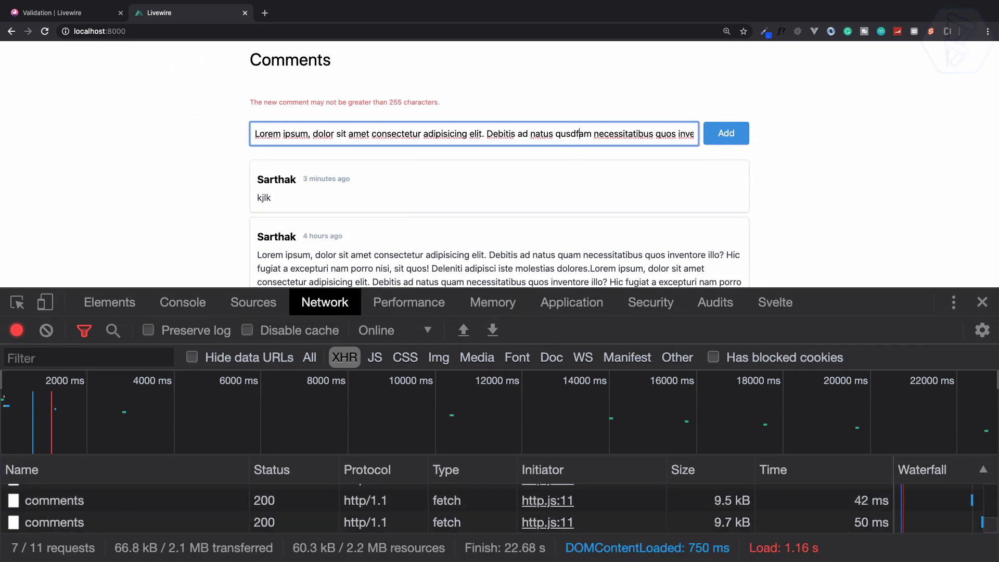
left_click(54, 521)
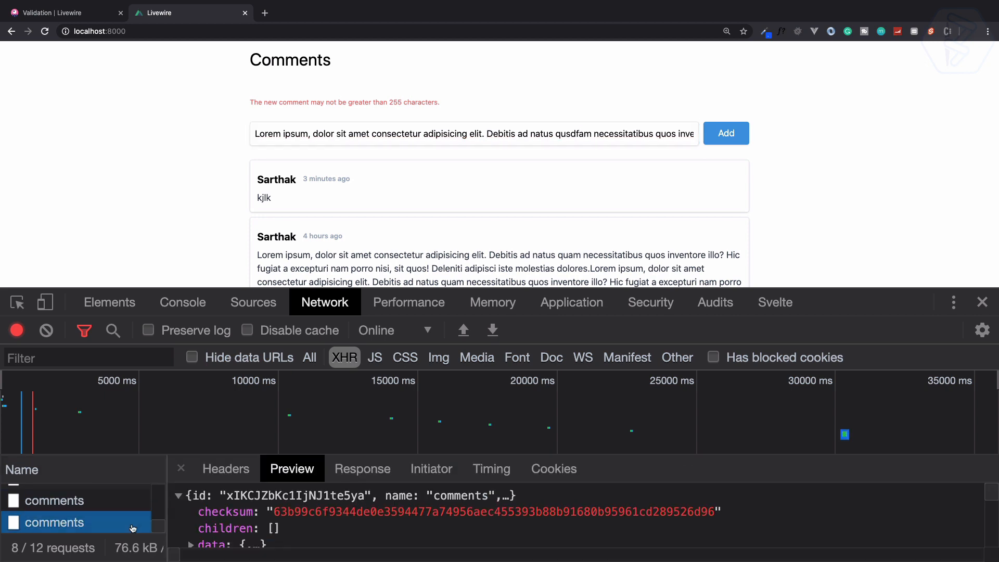